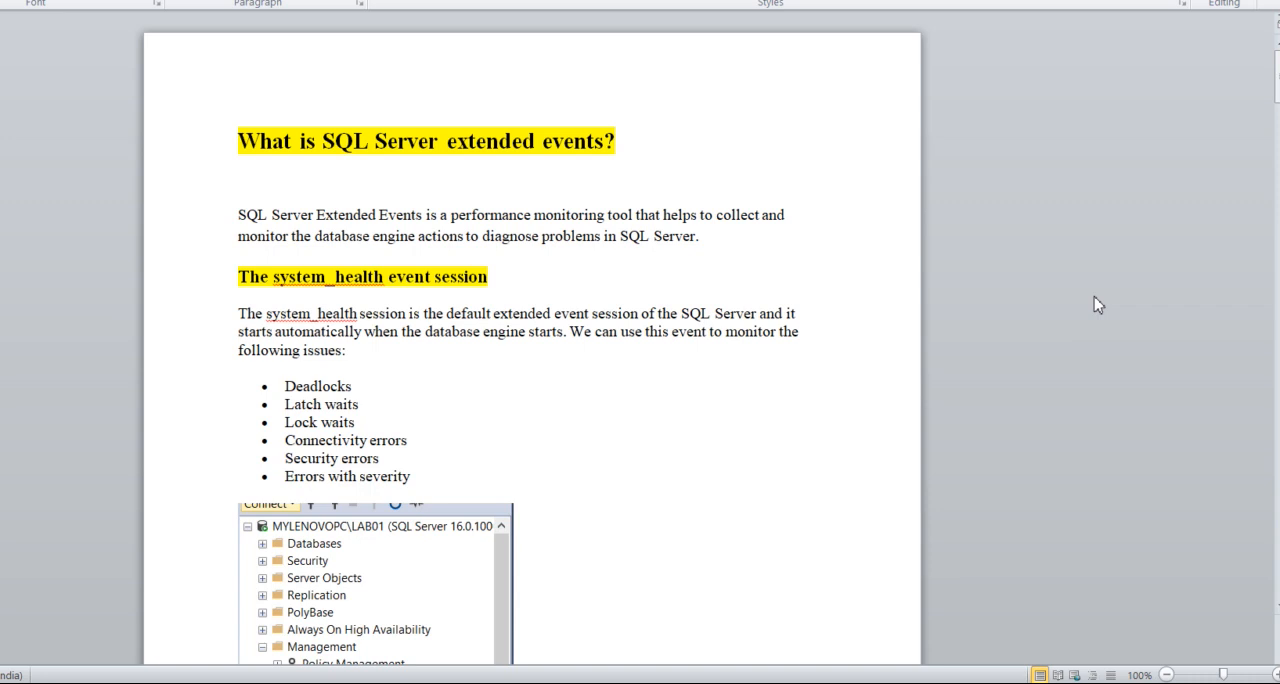
pyautogui.moveTo(1111, 281)
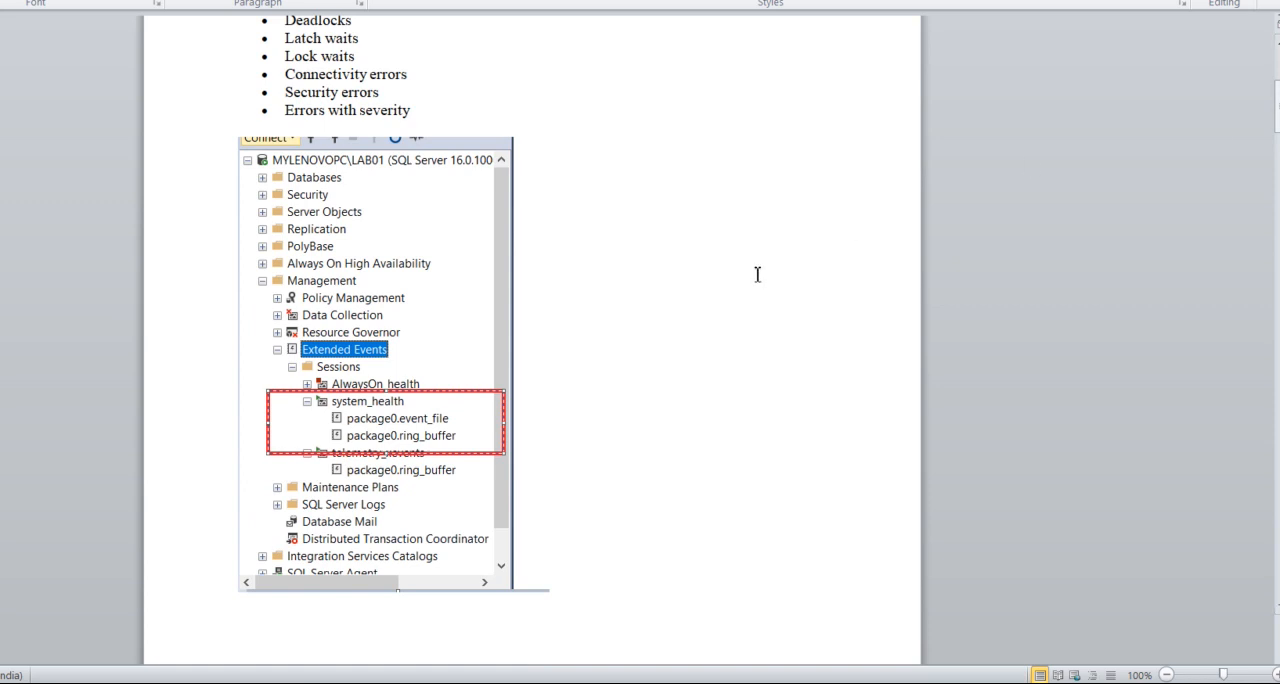
pyautogui.moveTo(345, 290)
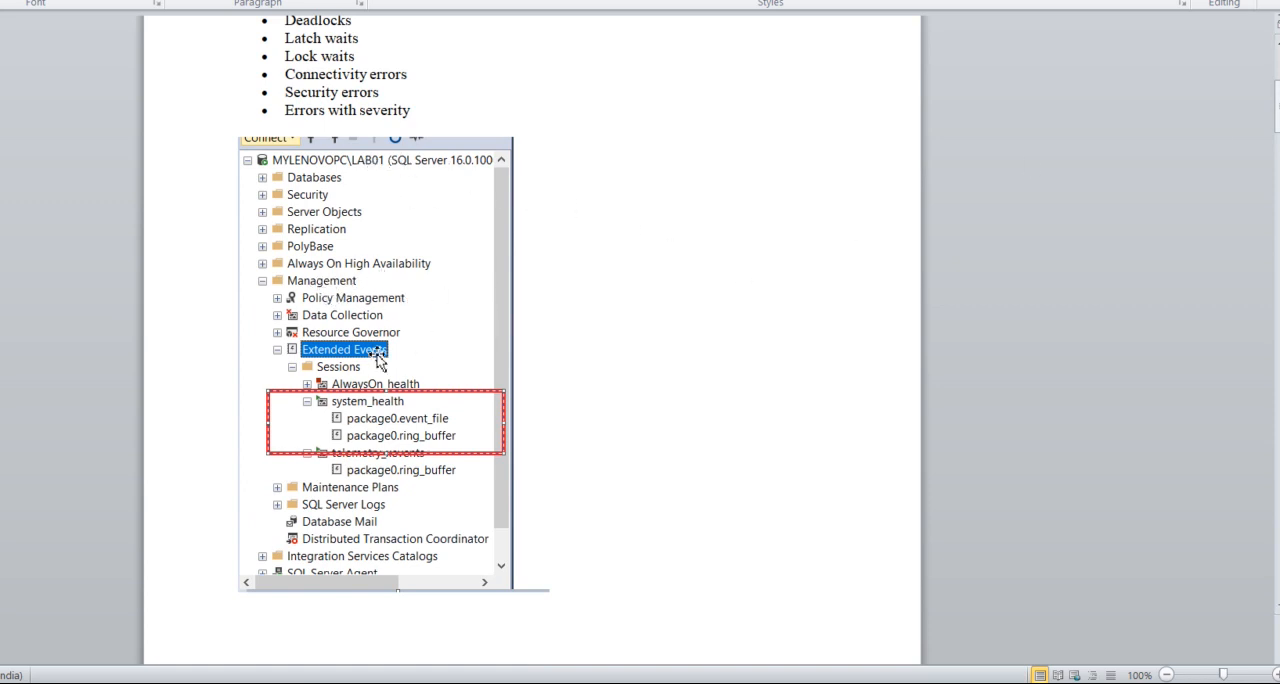
pyautogui.moveTo(400, 352)
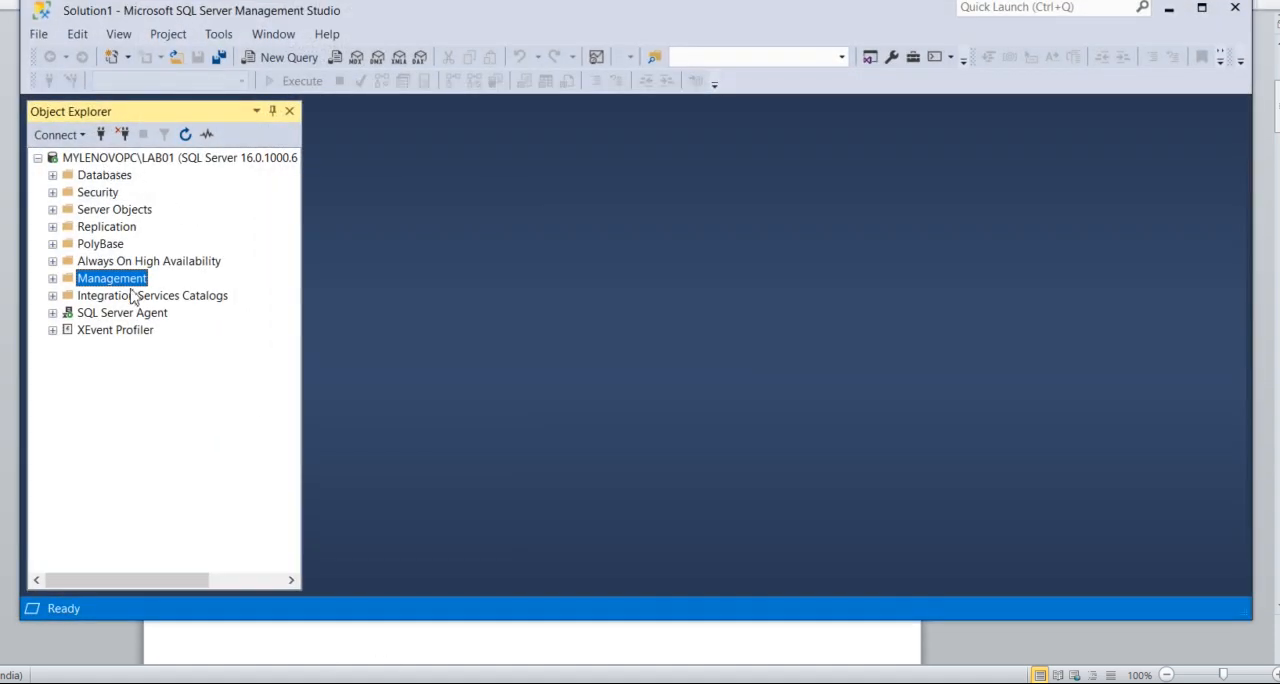
# Expand Management > Extended Events > system_health and view the event_file target data.
pyautogui.click(52, 278)
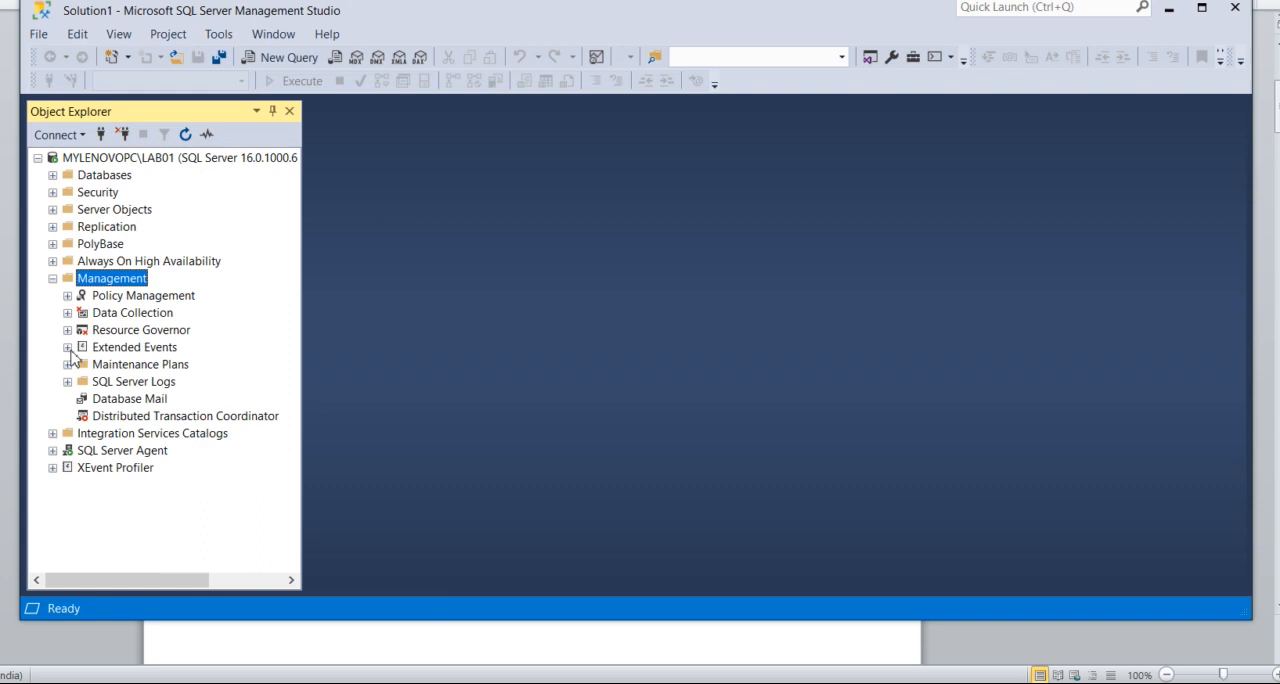
pyautogui.click(66, 347)
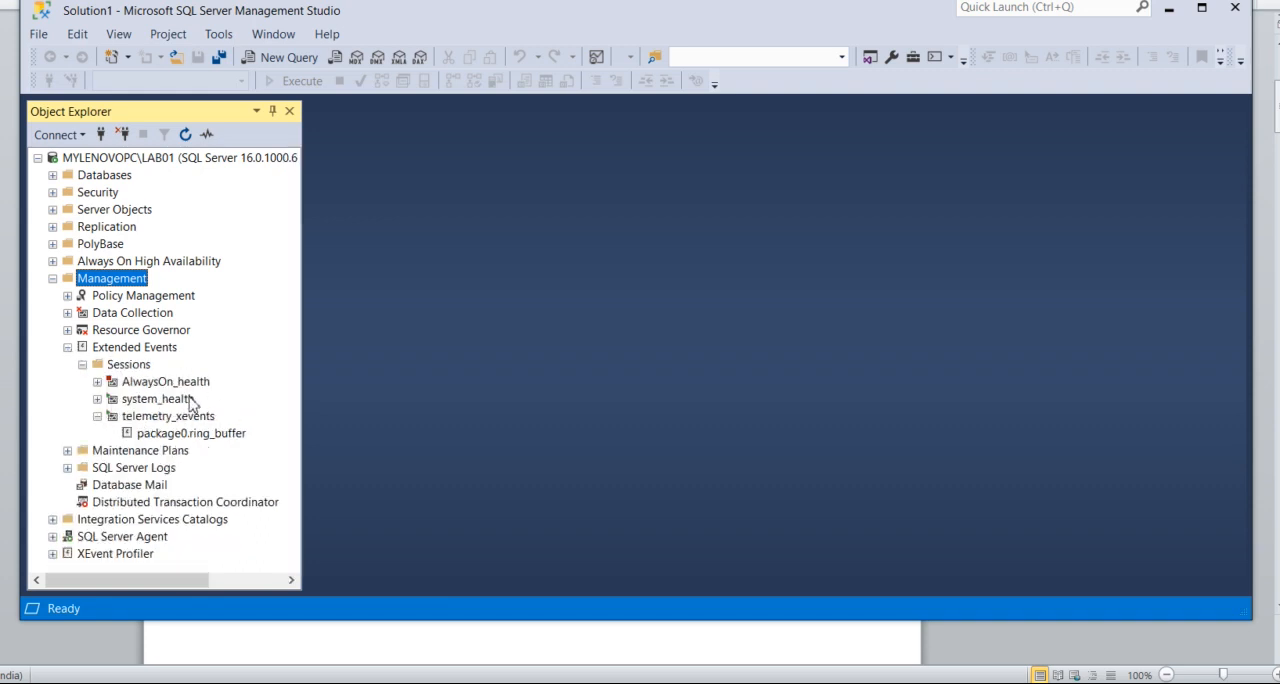
pyautogui.click(97, 398)
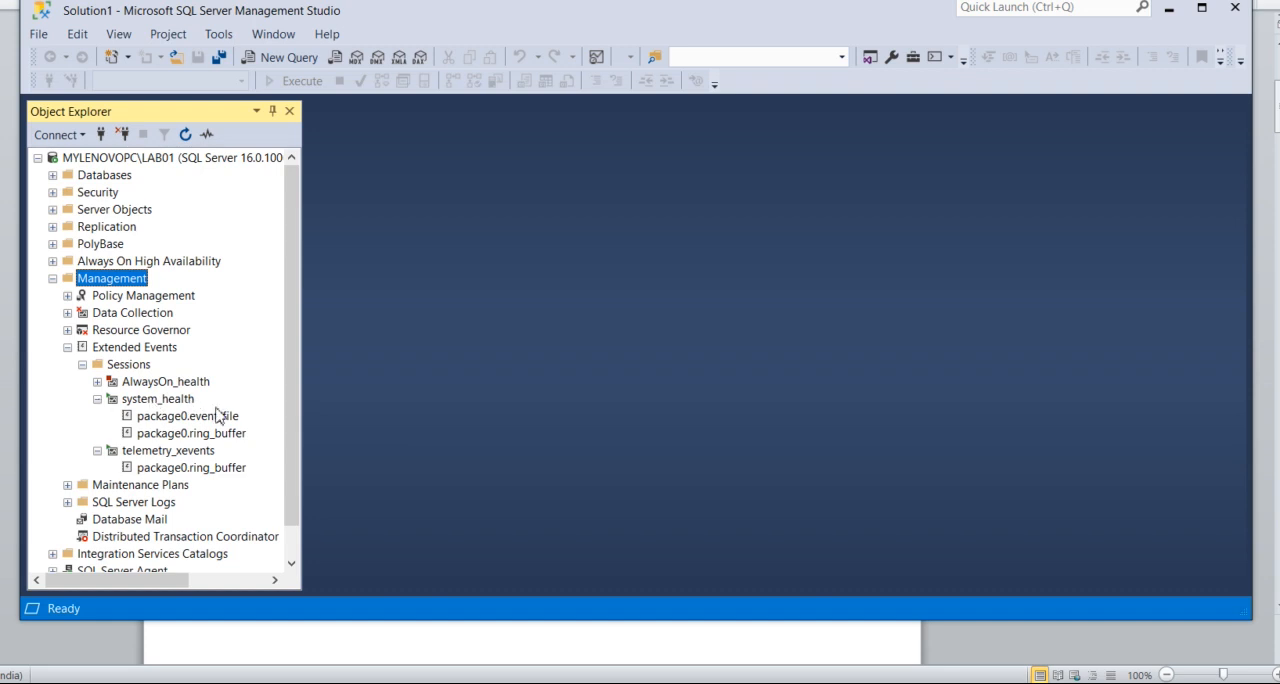
pyautogui.rightClick(186, 415)
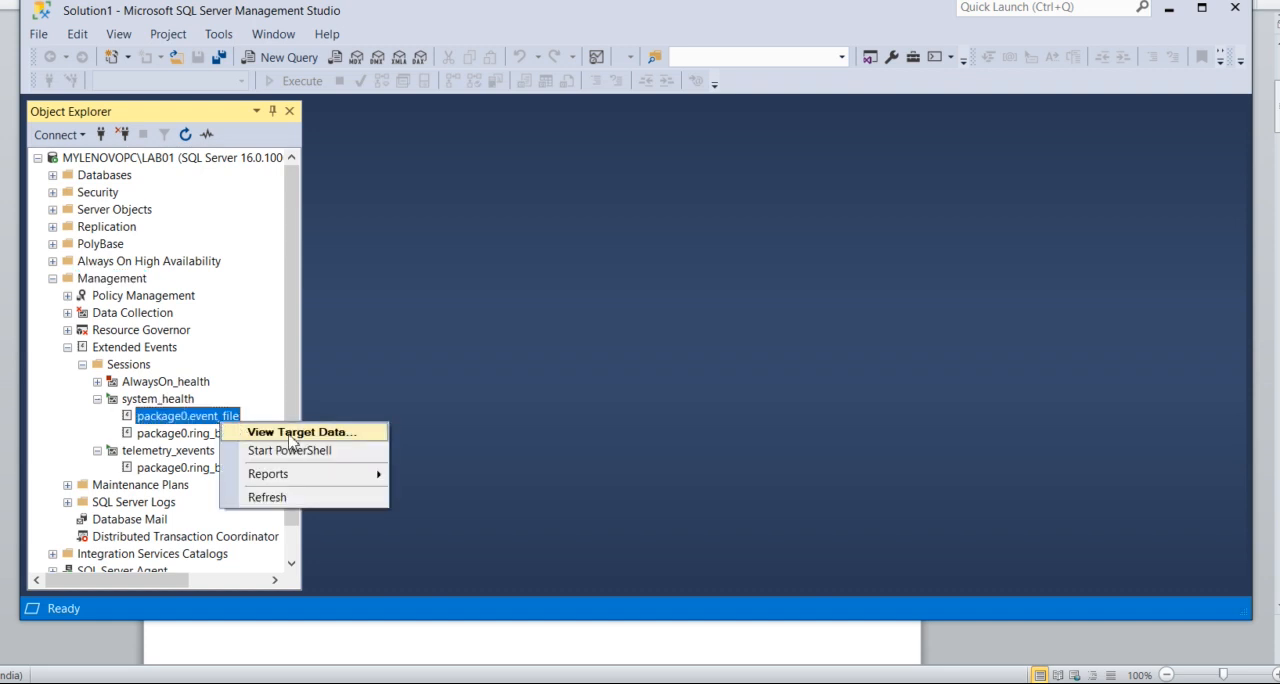
pyautogui.click(301, 431)
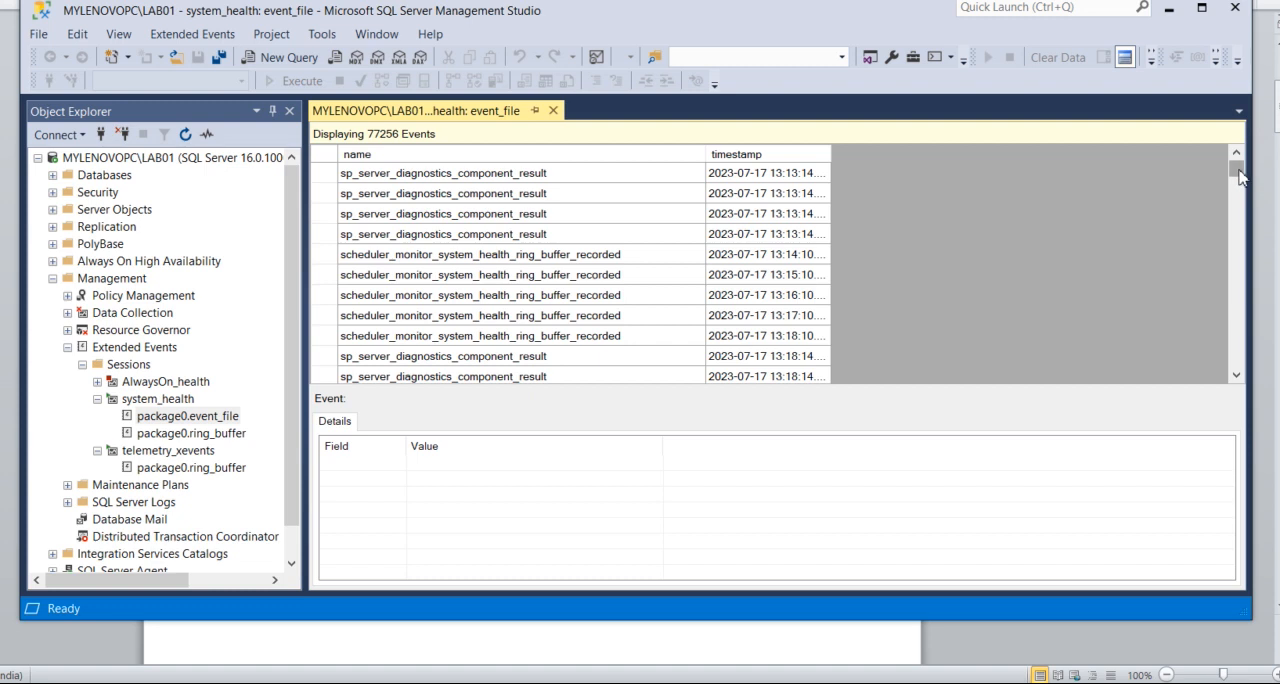
# Show the details of the last memory_broker_ring_buffer_recorded event in the grid.
pyautogui.scroll(-3)
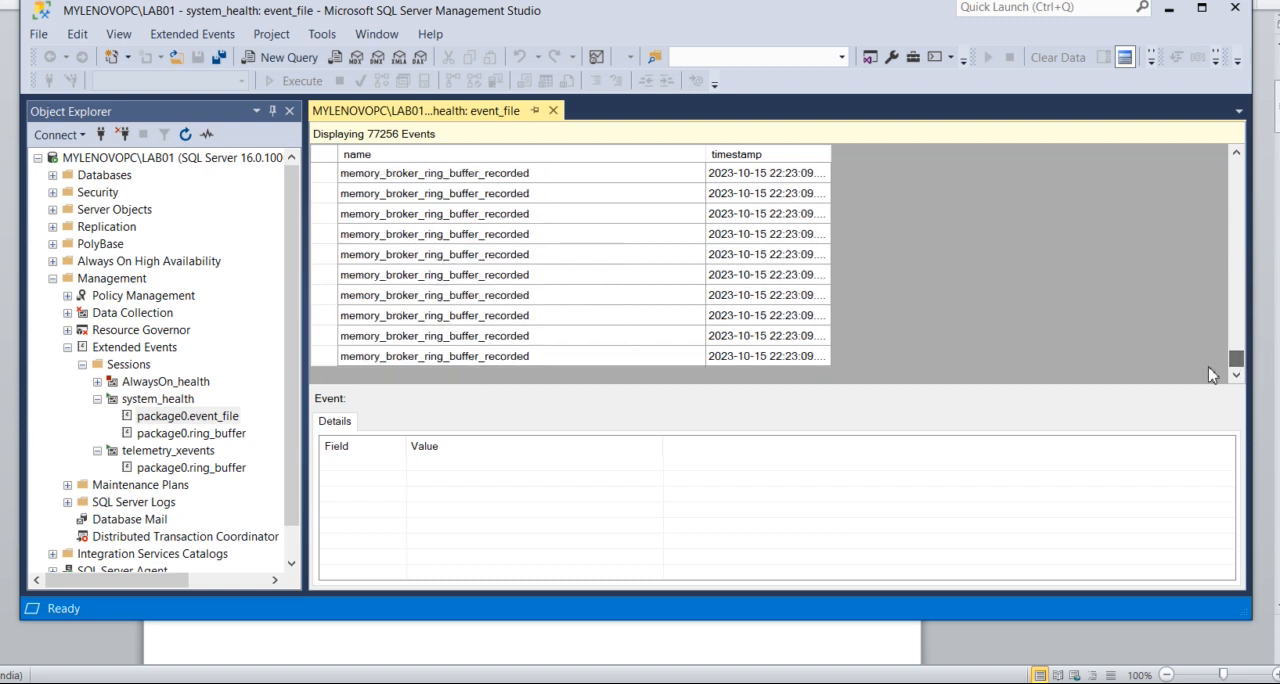
pyautogui.click(434, 356)
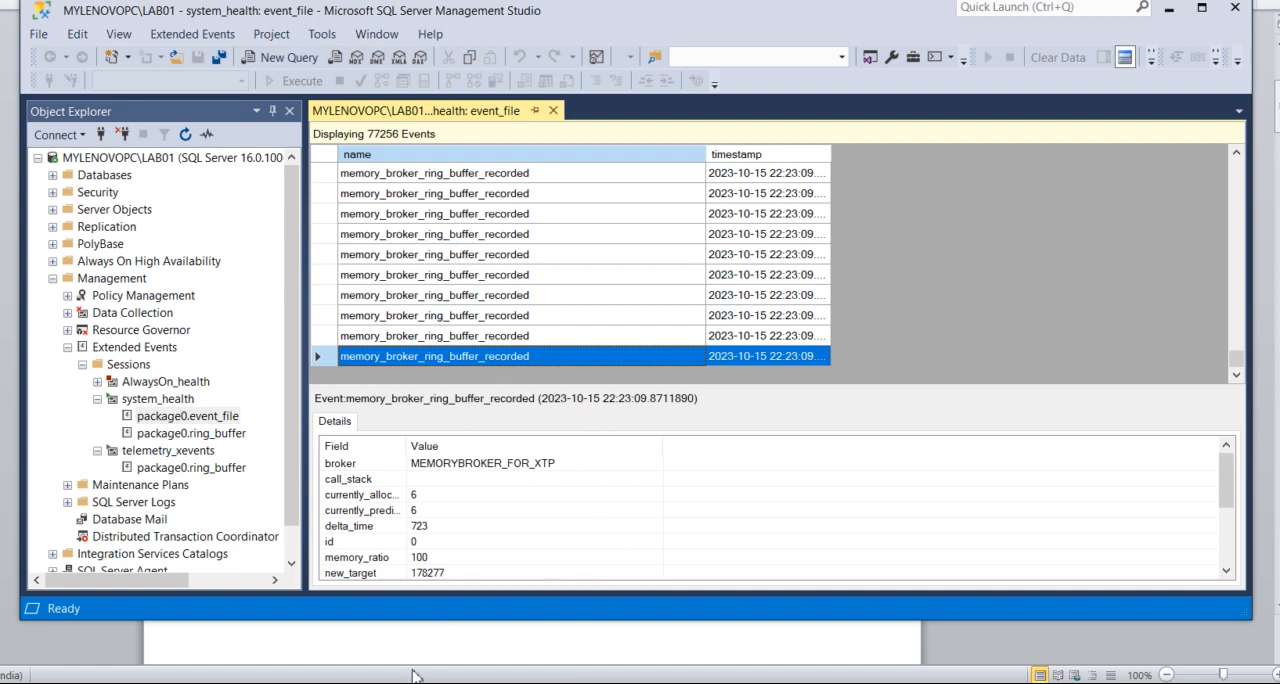
pyautogui.moveTo(408, 604)
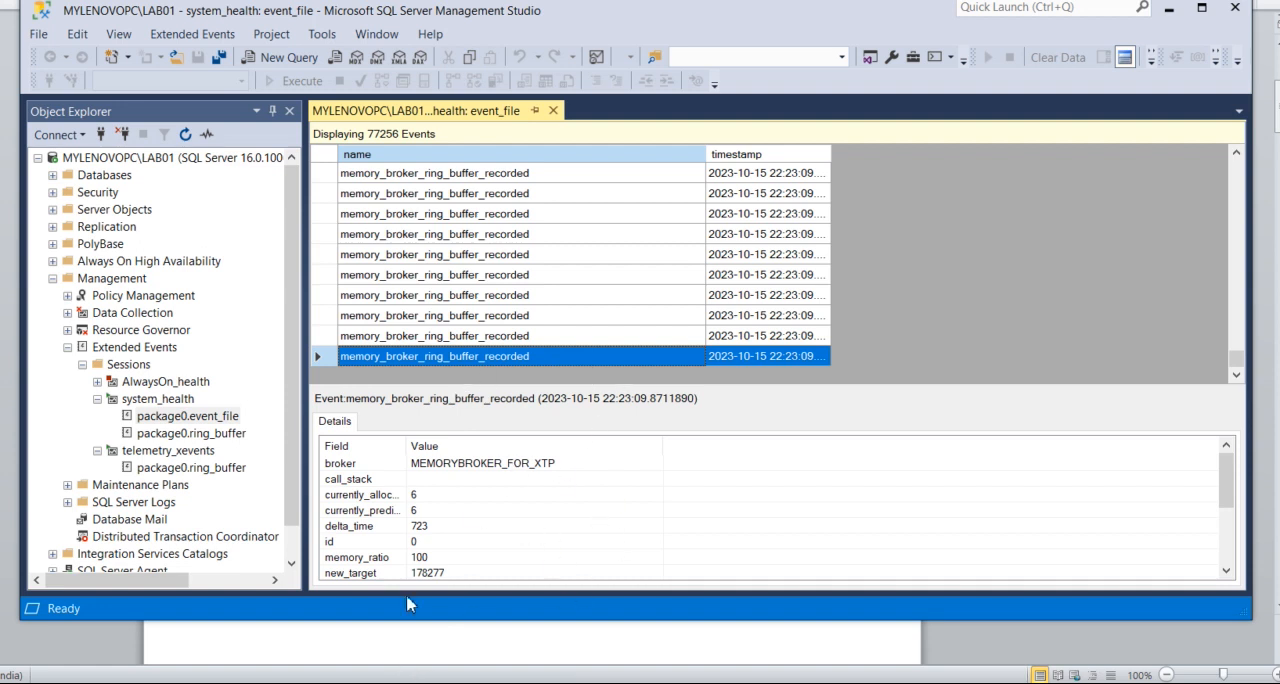
pyautogui.moveTo(477, 527)
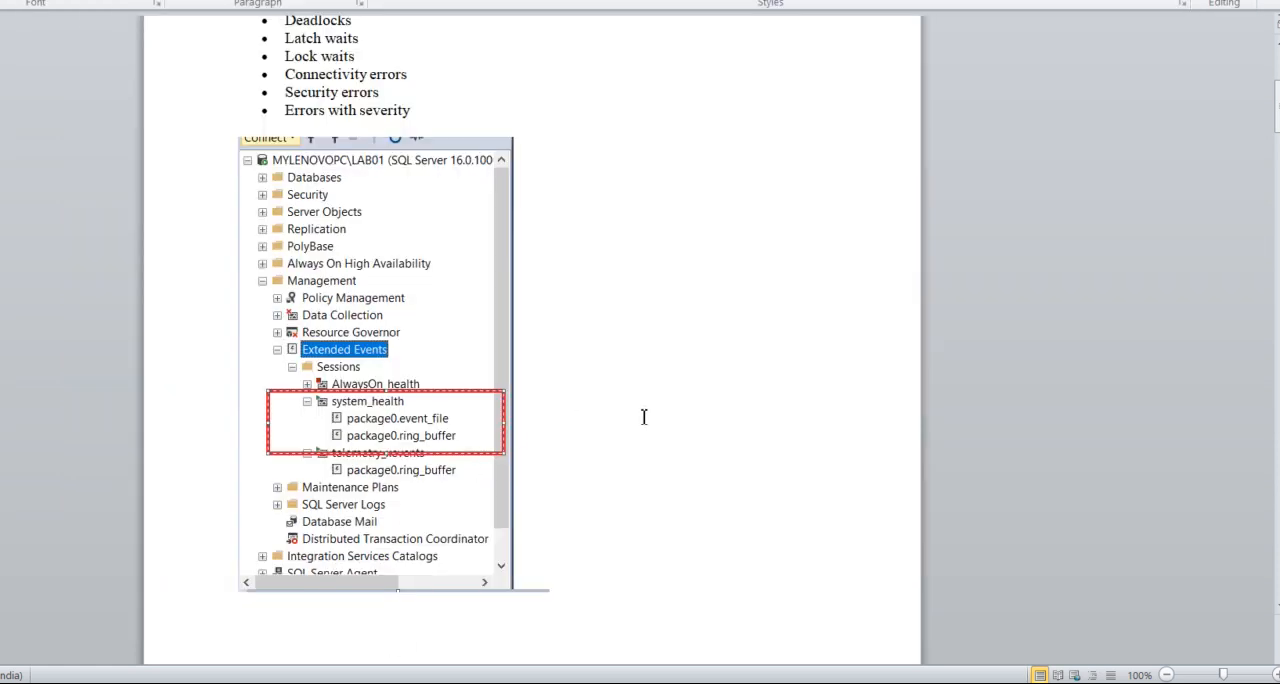
pyautogui.moveTo(1163, 155)
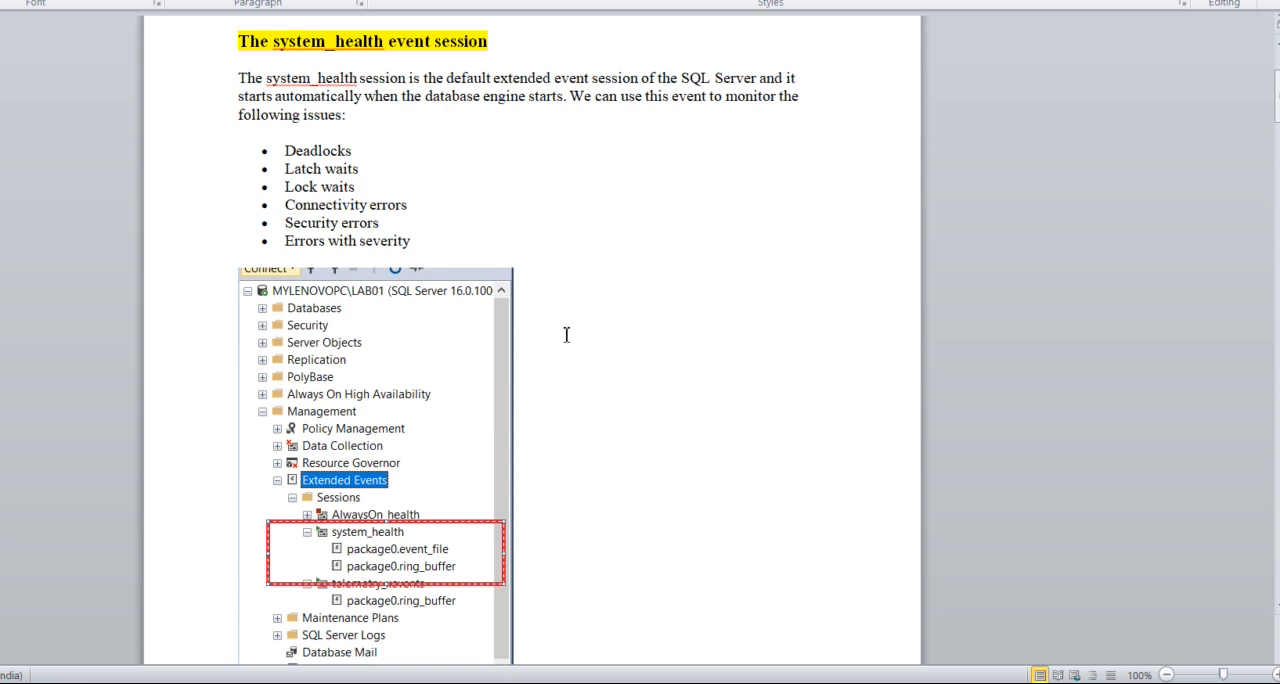
pyautogui.moveTo(1243, 103)
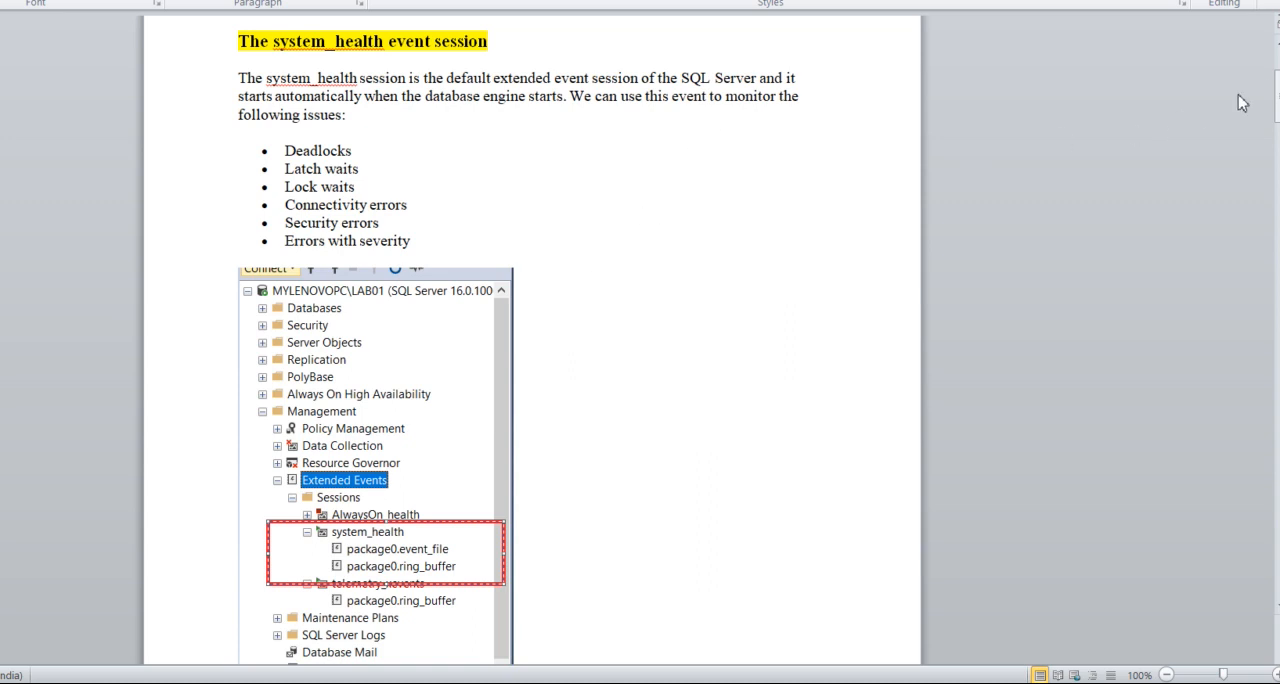
# Scroll the Word notes down to the Identifying the long-running queries section.
pyautogui.scroll(-3)
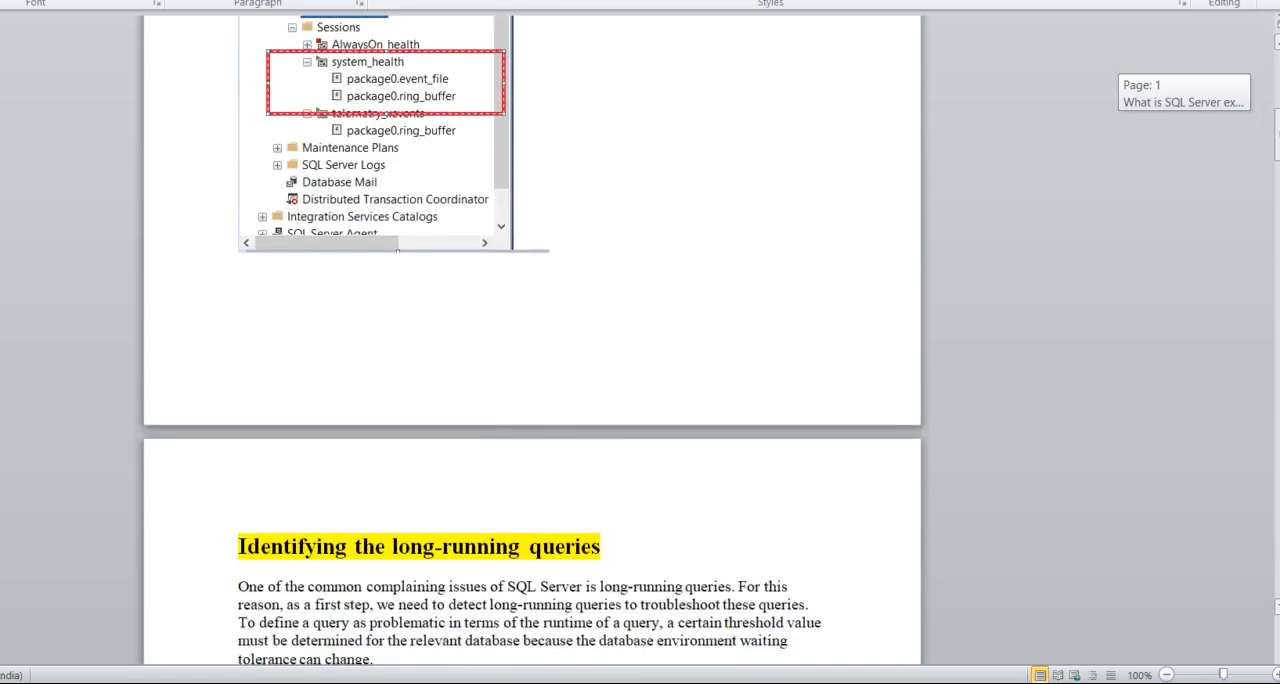
# Scroll past the sql_statement_completed metrics list to the Create an extended event session heading.
pyautogui.scroll(-3)
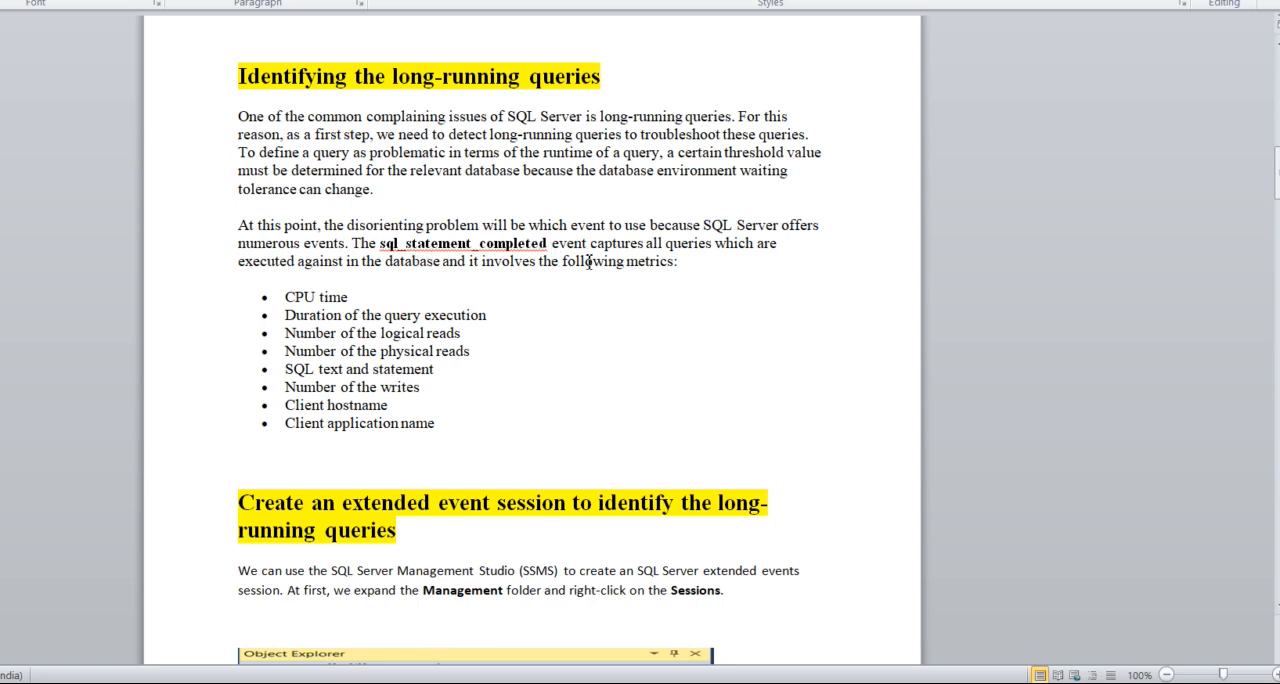
pyautogui.moveTo(702, 261)
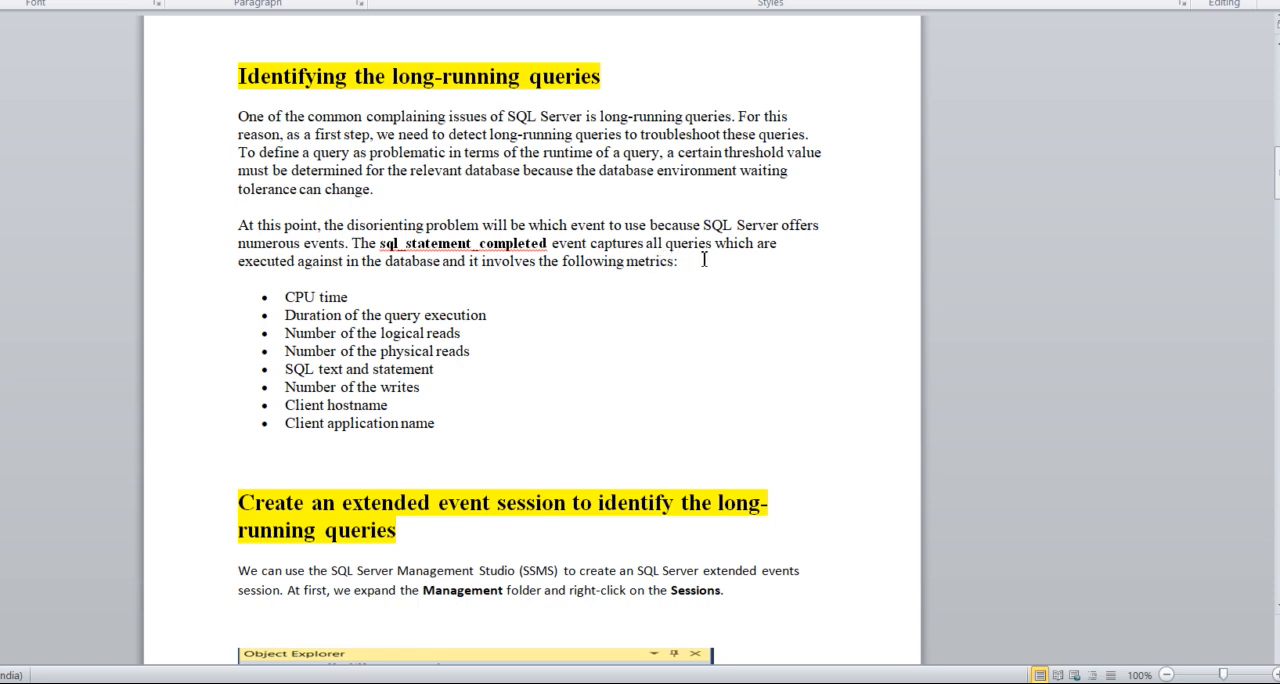
pyautogui.moveTo(782, 261)
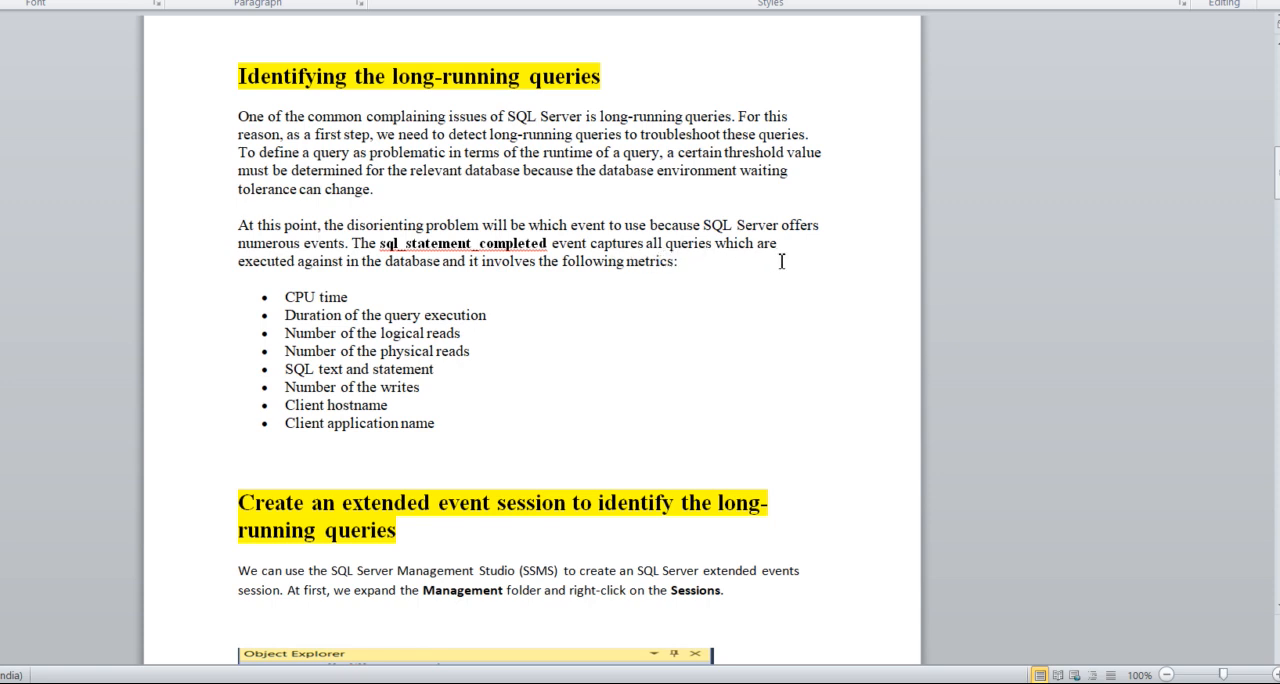
pyautogui.moveTo(435, 261)
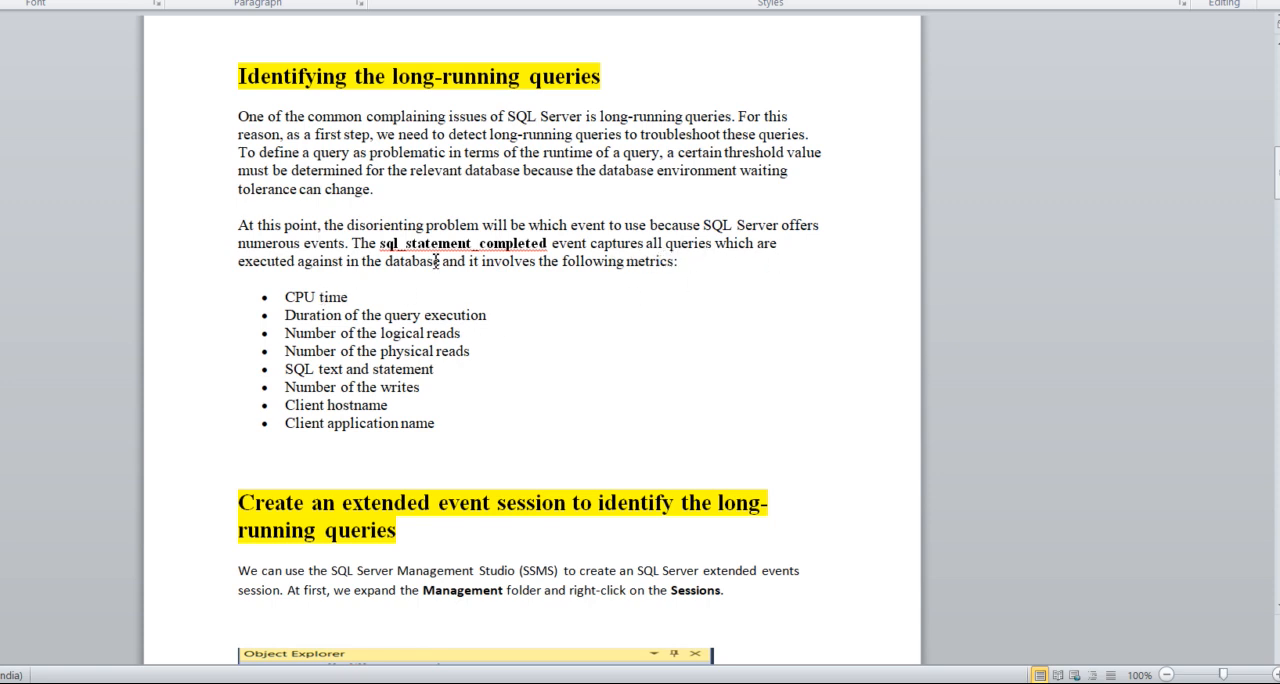
pyautogui.moveTo(488, 268)
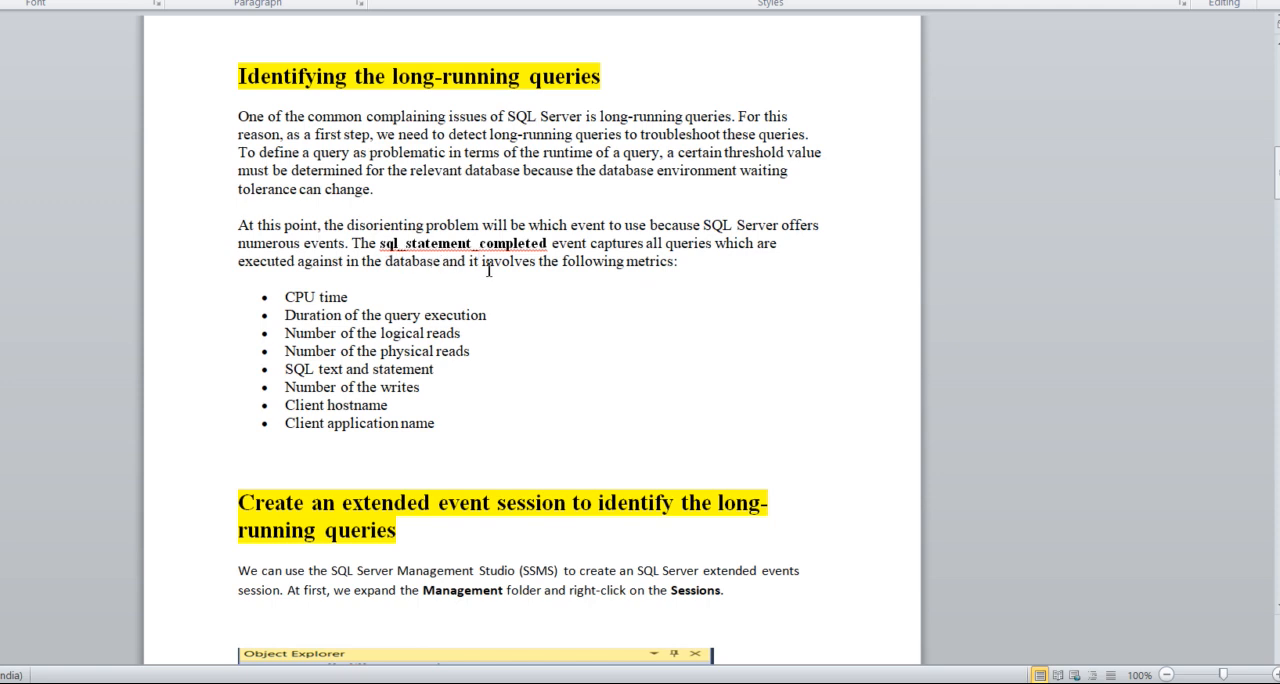
pyautogui.moveTo(557, 268)
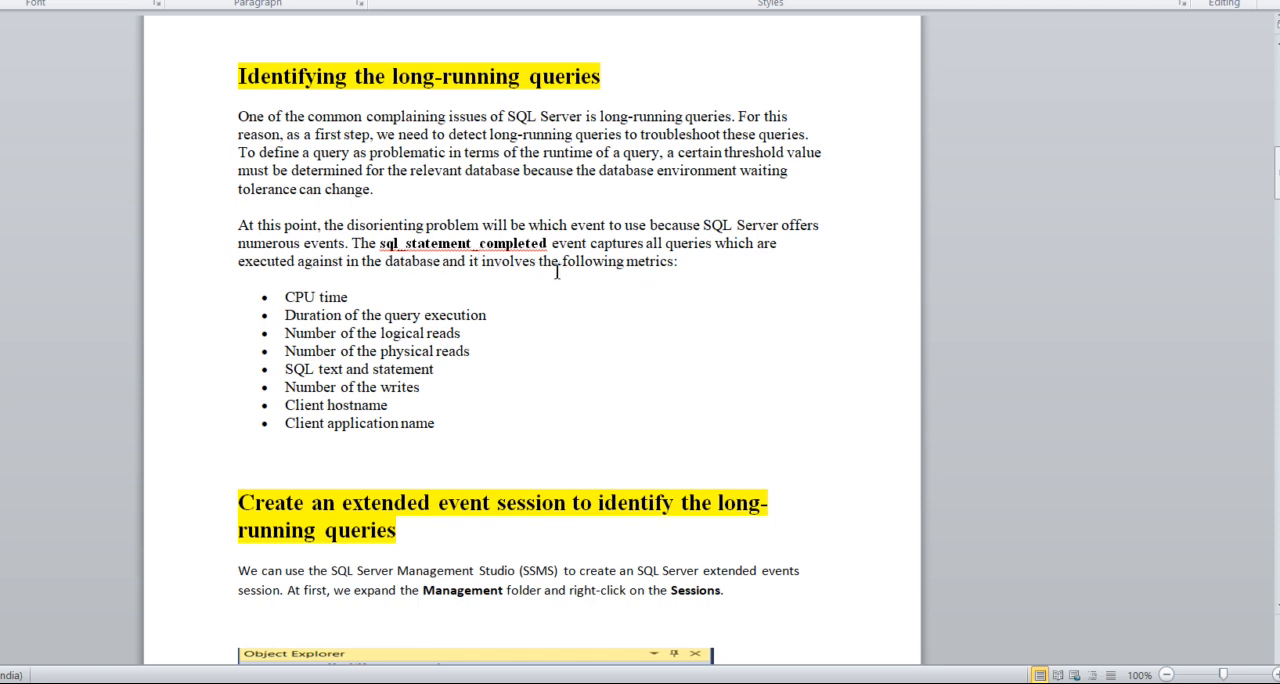
pyautogui.moveTo(537, 390)
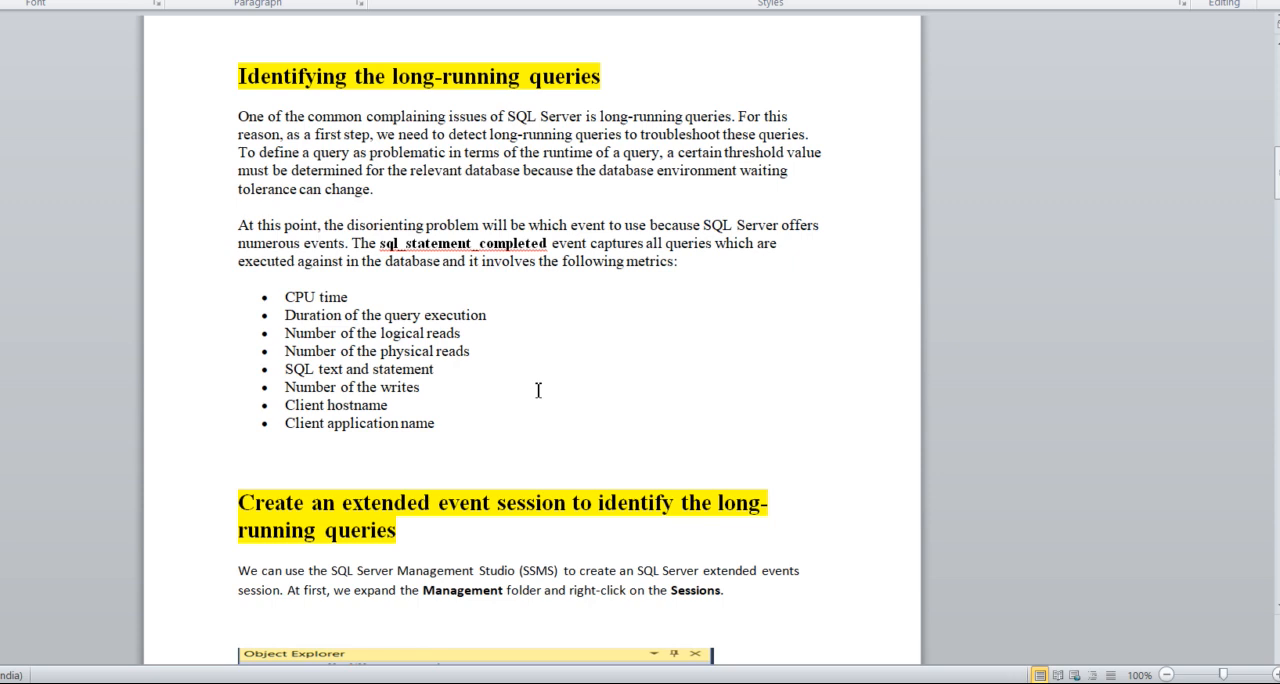
pyautogui.moveTo(395, 250)
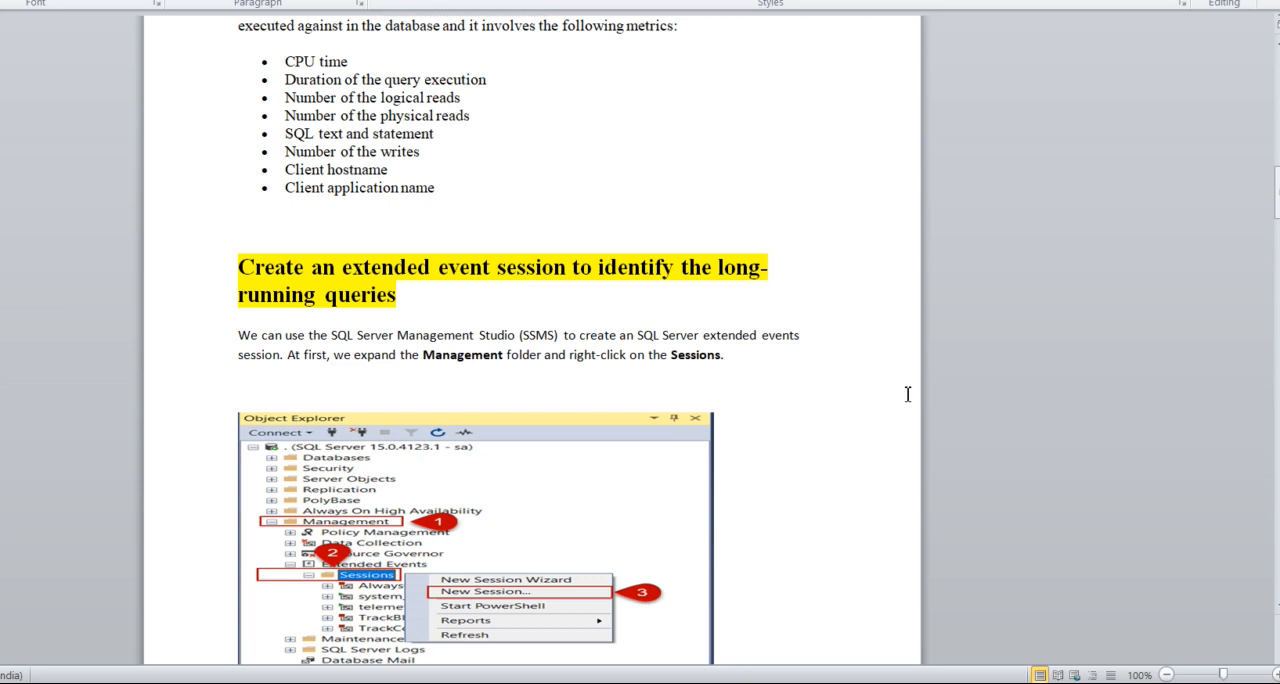
pyautogui.moveTo(907, 392)
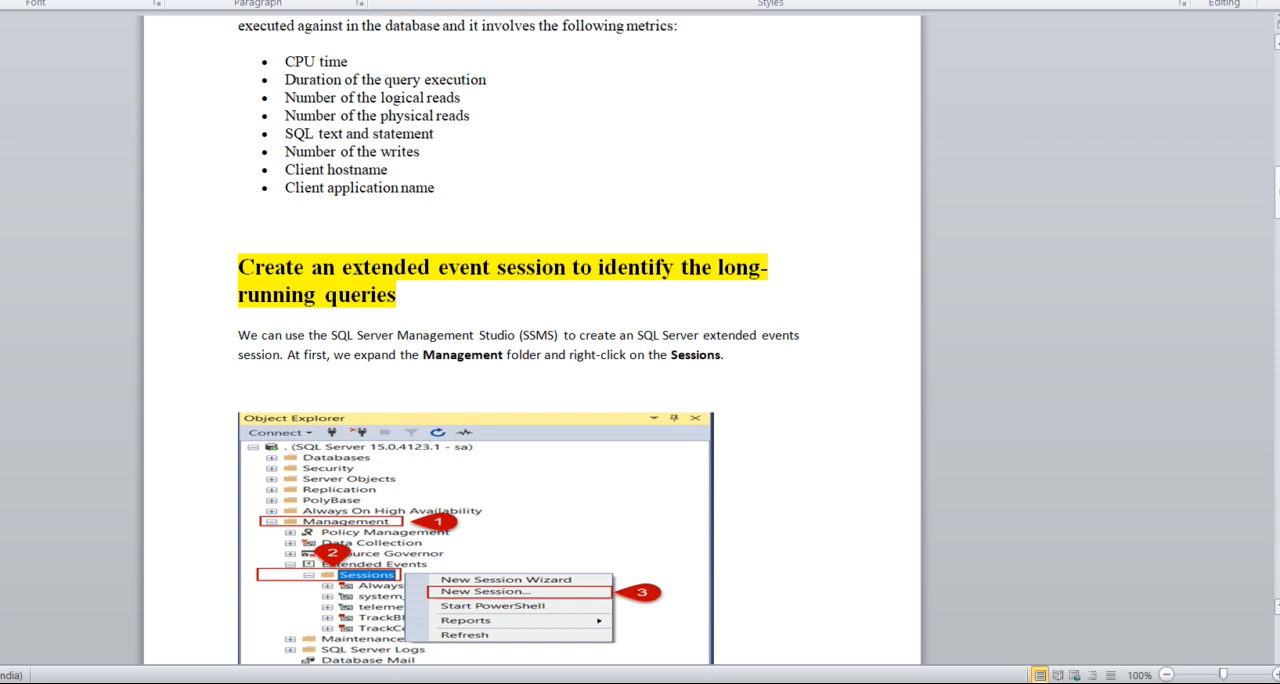
# Scroll through page 3's New Session screenshots to the Configure button global fields paragraph.
pyautogui.scroll(-3)
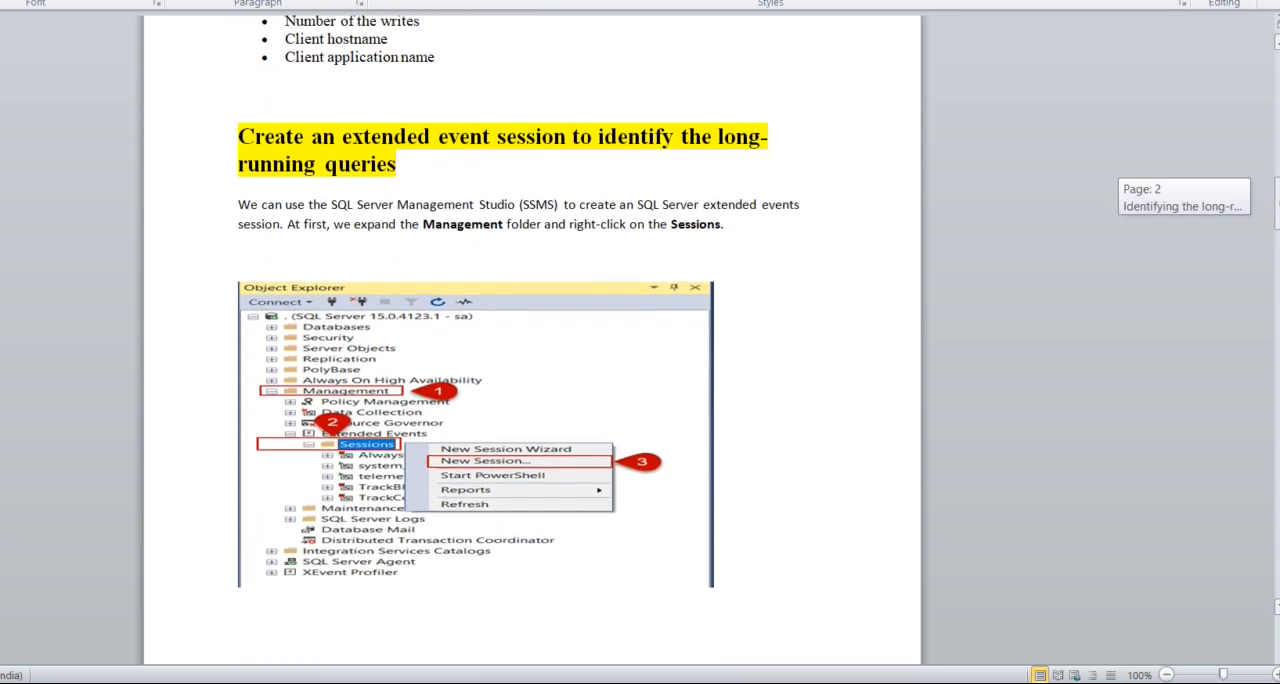
pyautogui.scroll(-3)
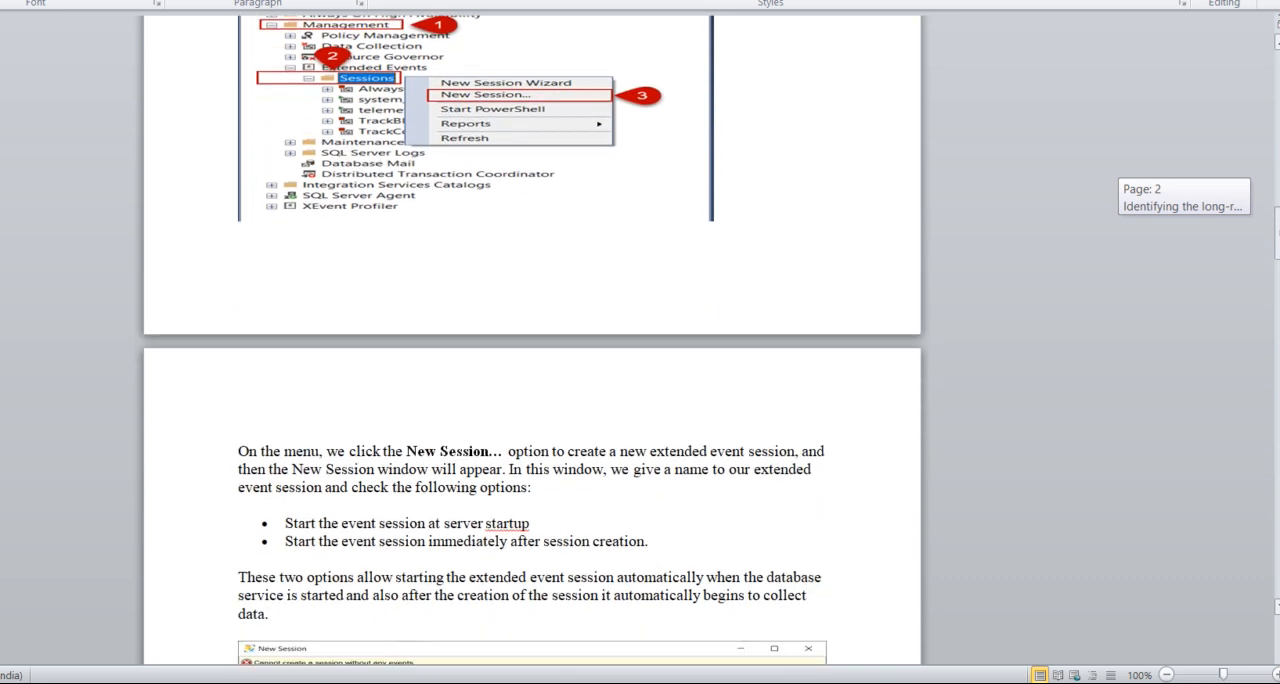
pyautogui.scroll(-3)
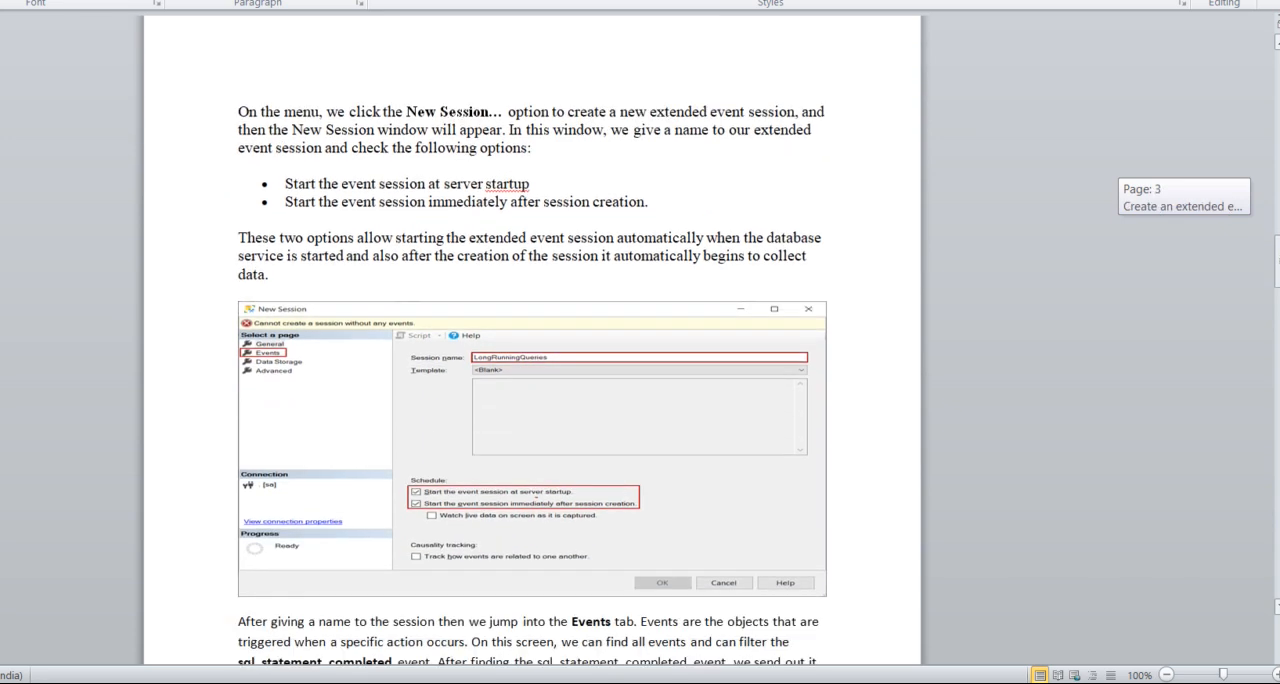
pyautogui.scroll(-3)
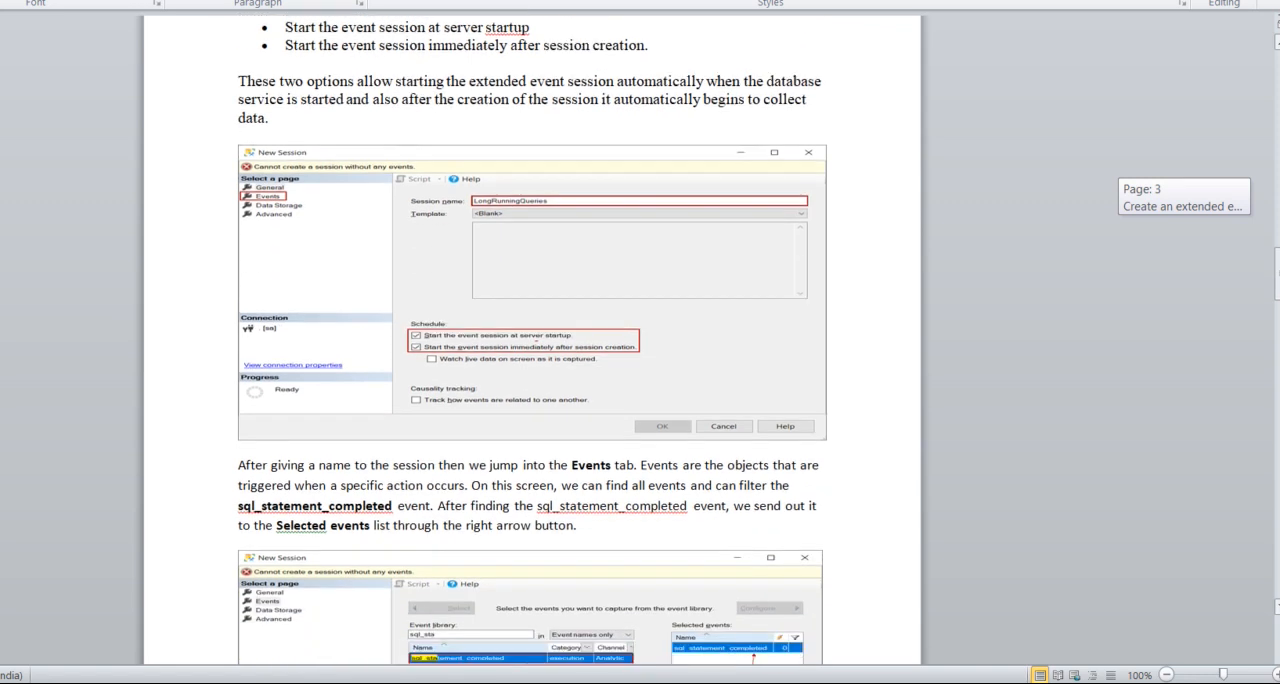
pyautogui.scroll(-3)
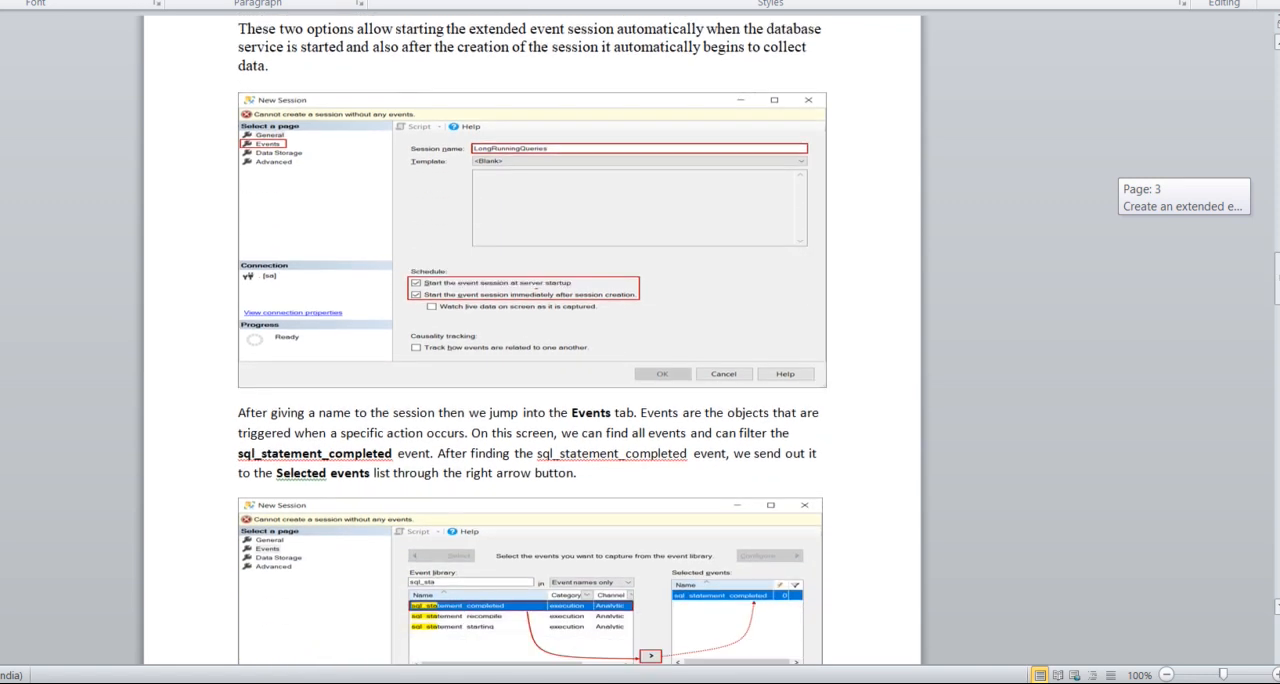
pyautogui.scroll(-3)
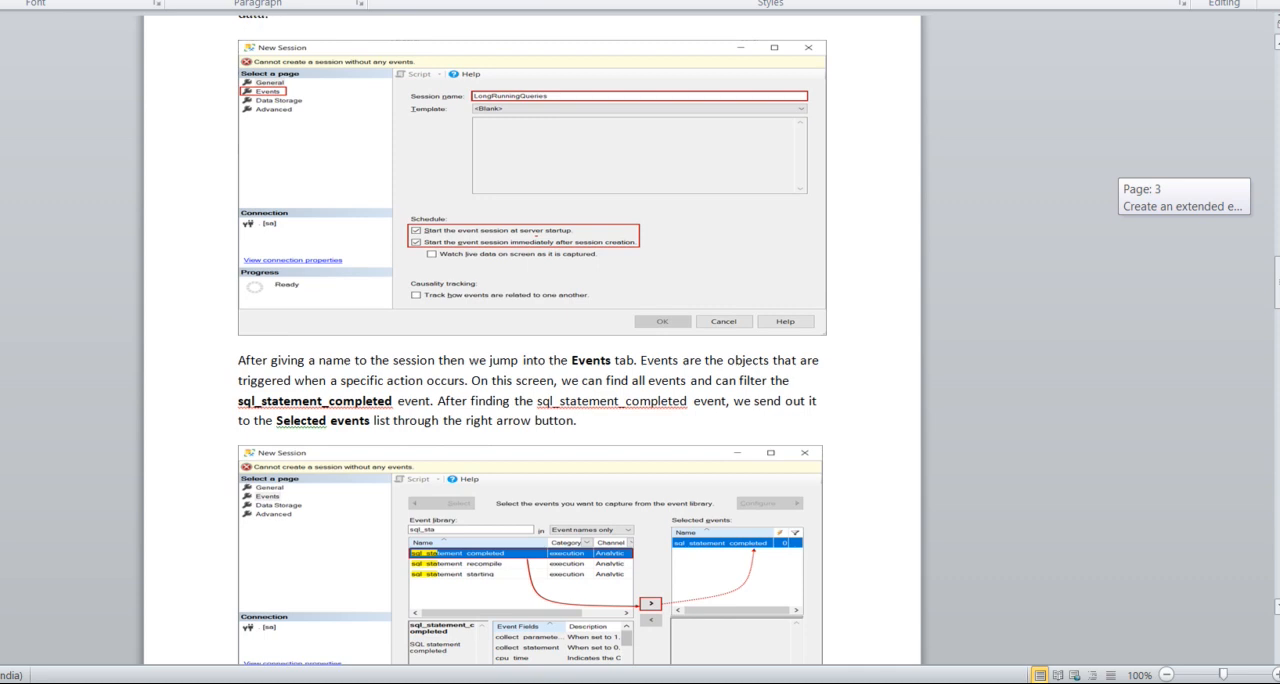
pyautogui.scroll(-3)
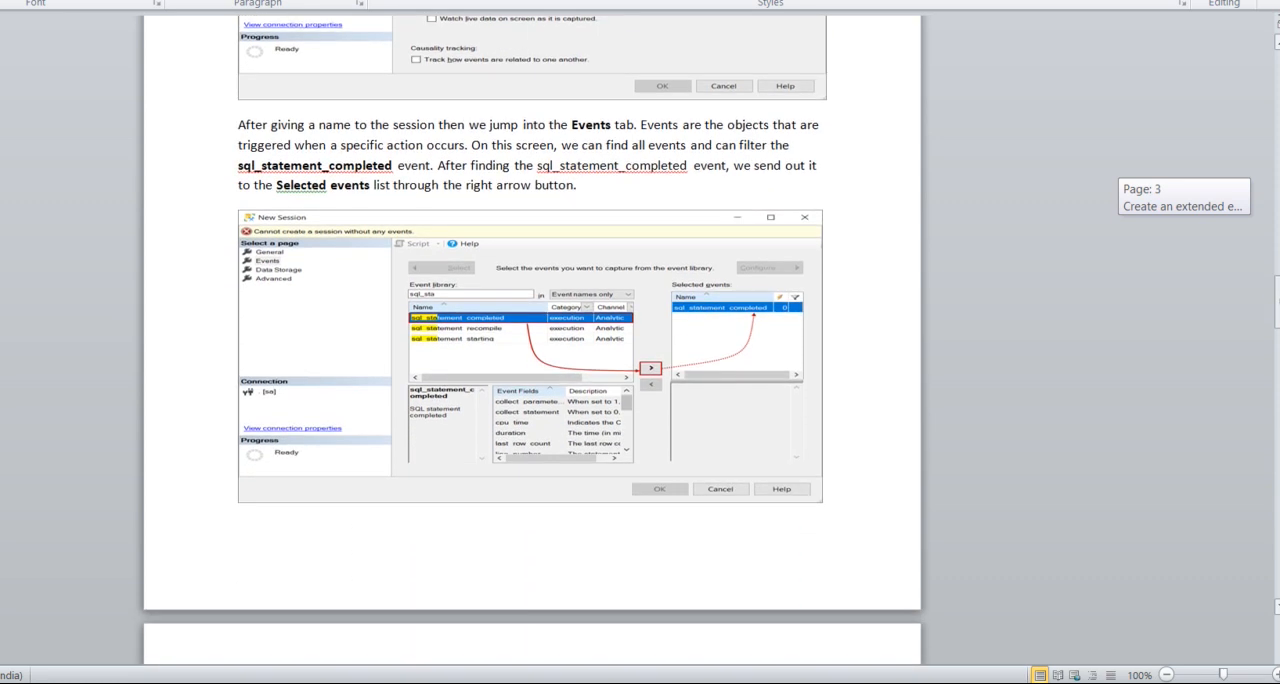
pyautogui.scroll(-3)
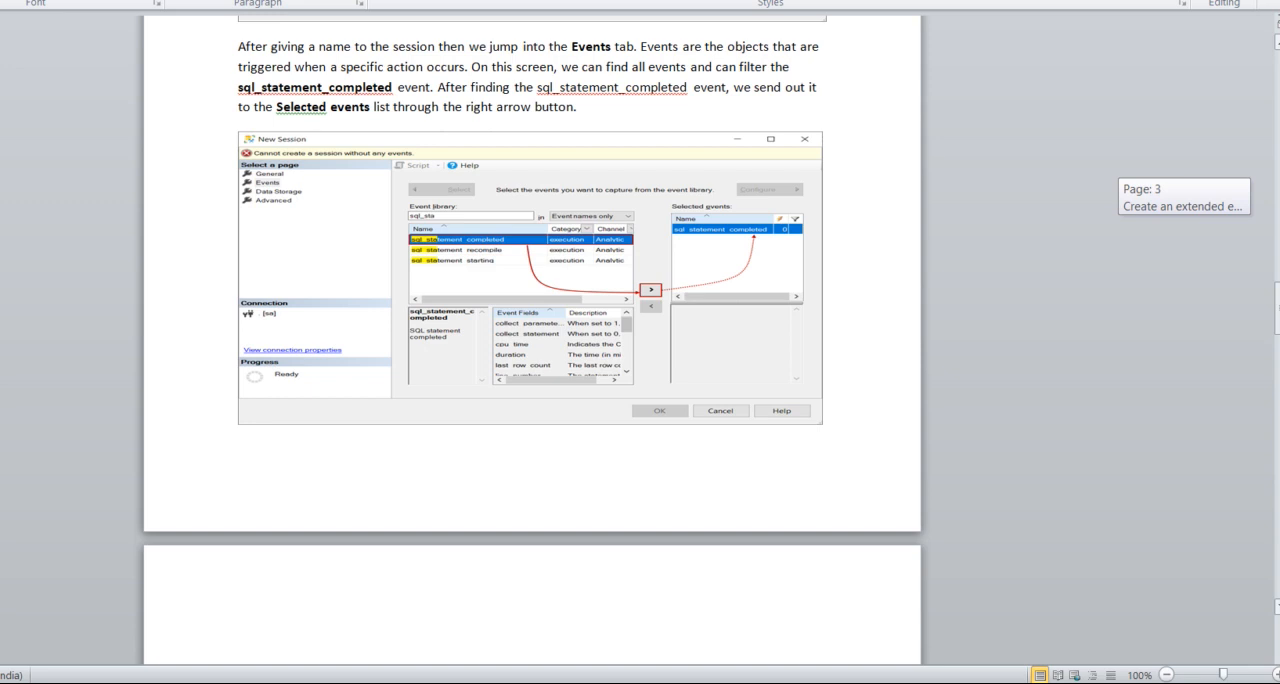
pyautogui.scroll(-3)
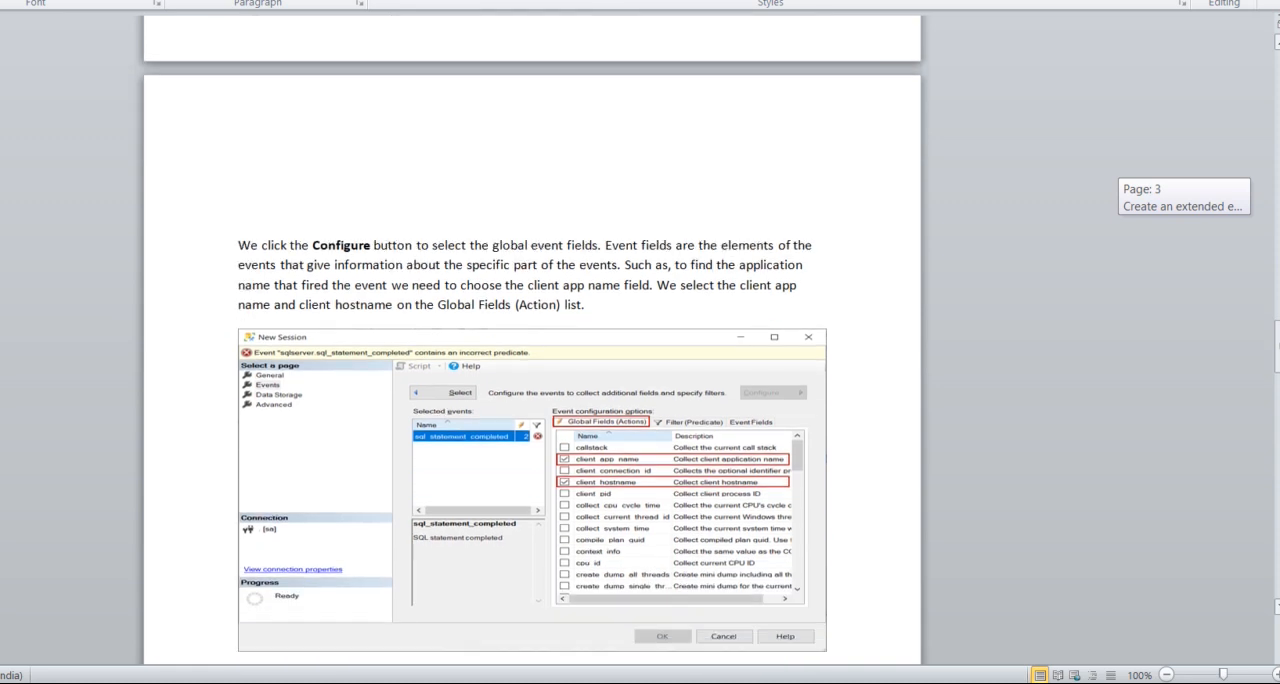
# Scroll past the duration filter and Data Storage sections to the Advanced tab notes.
pyautogui.scroll(-3)
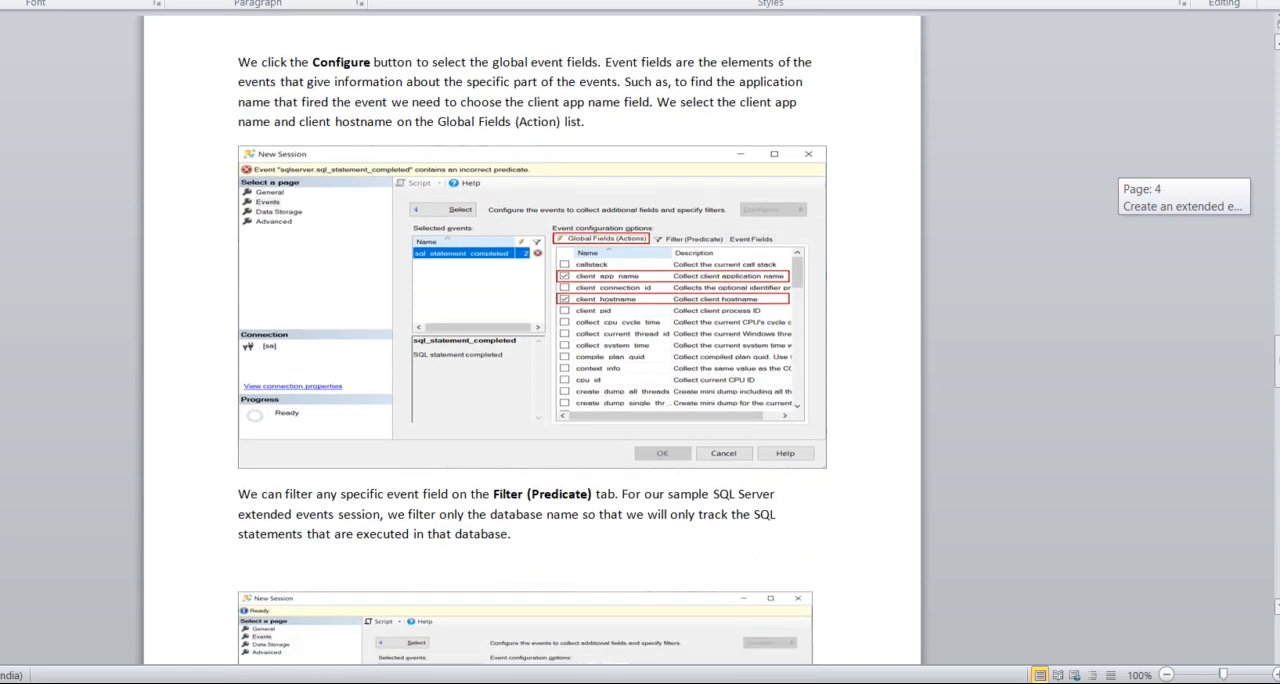
pyautogui.scroll(-3)
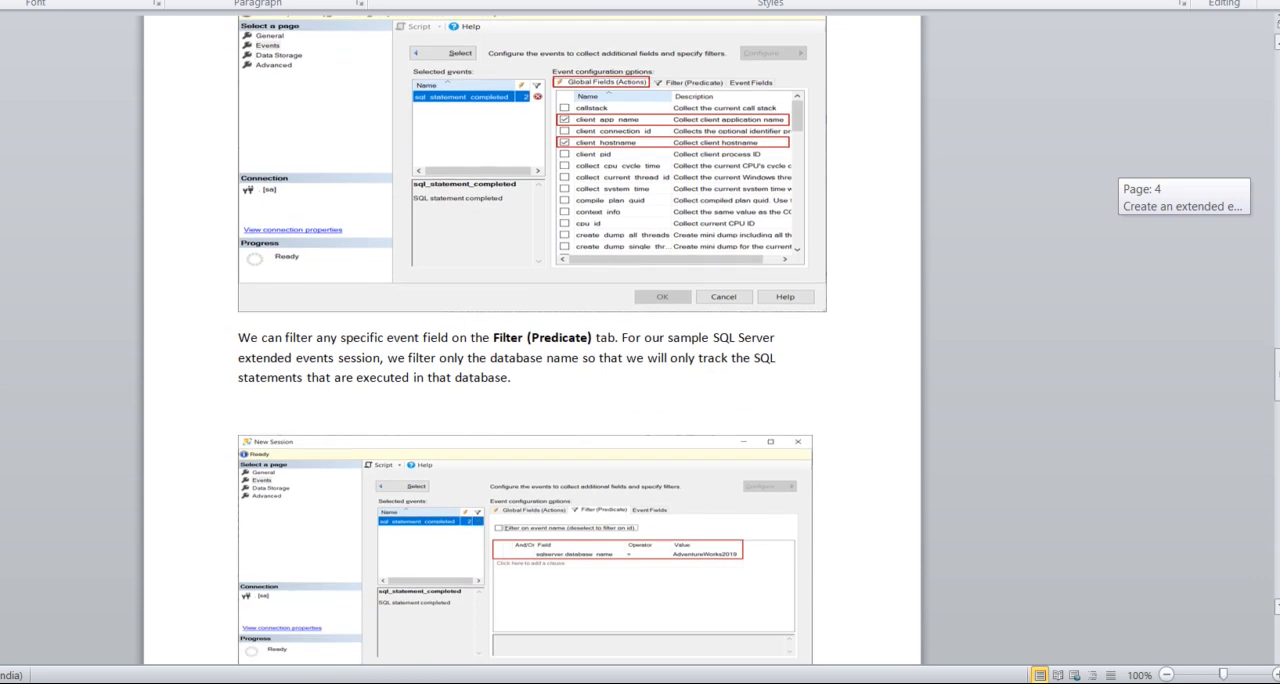
pyautogui.scroll(-3)
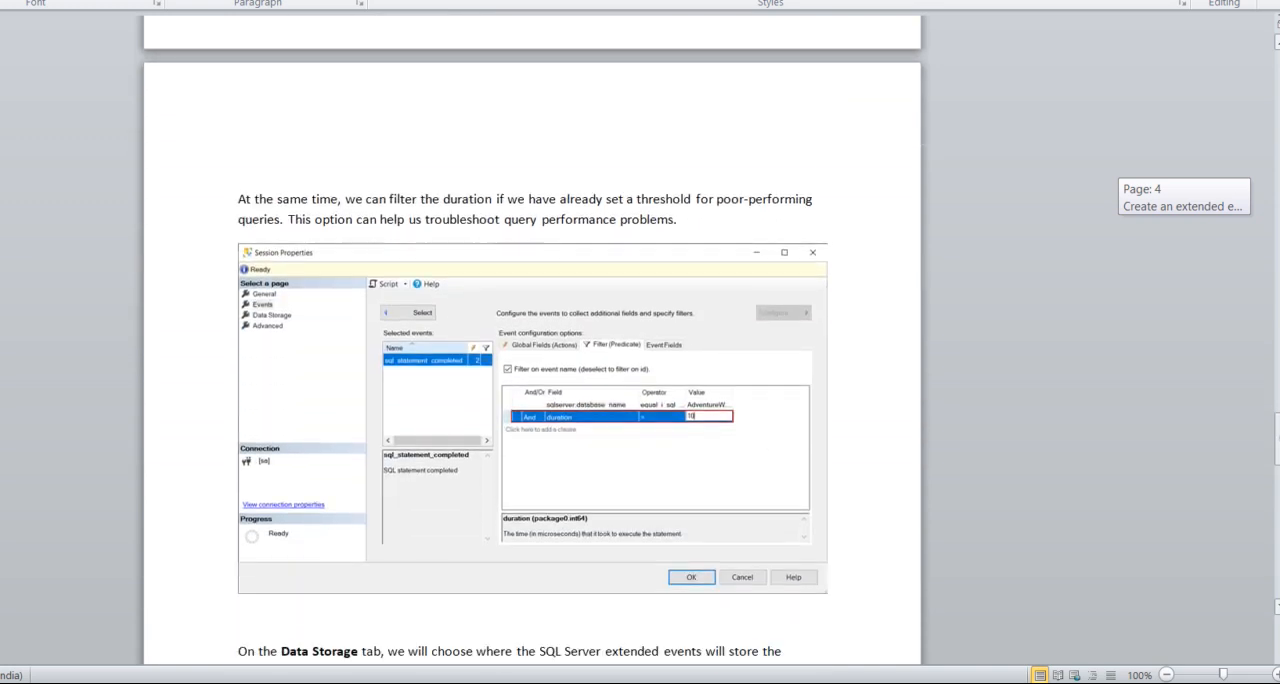
pyautogui.scroll(-3)
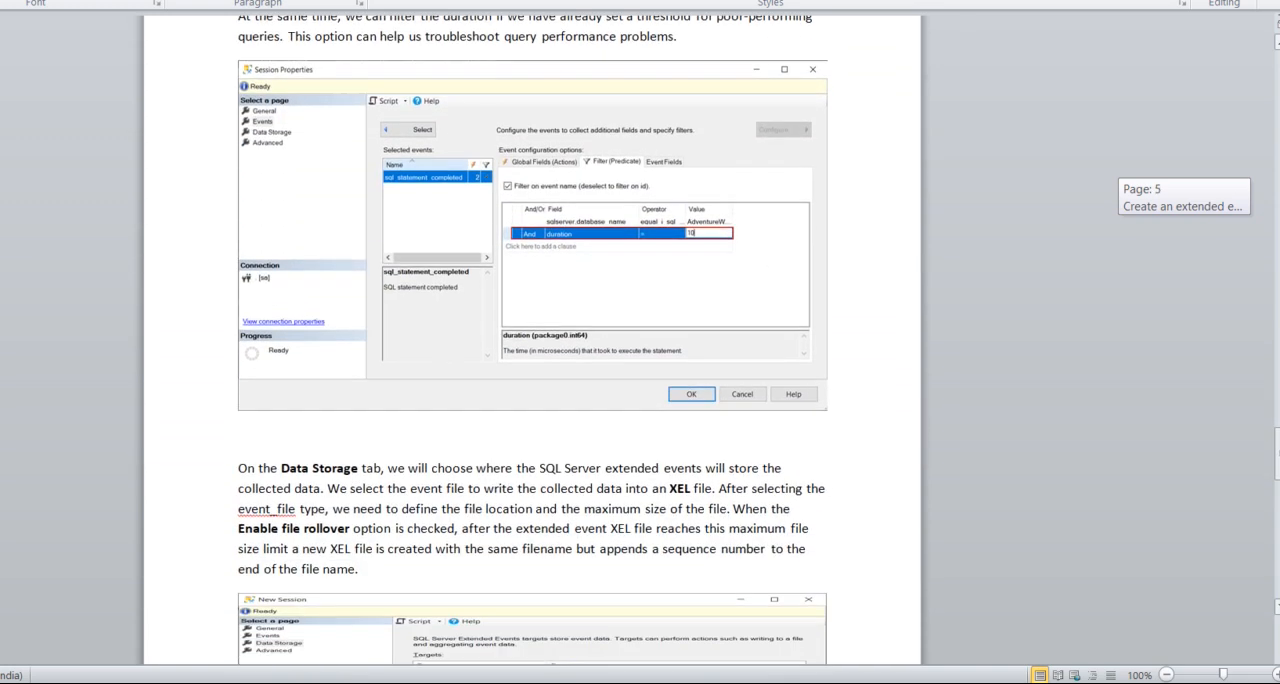
pyautogui.scroll(-3)
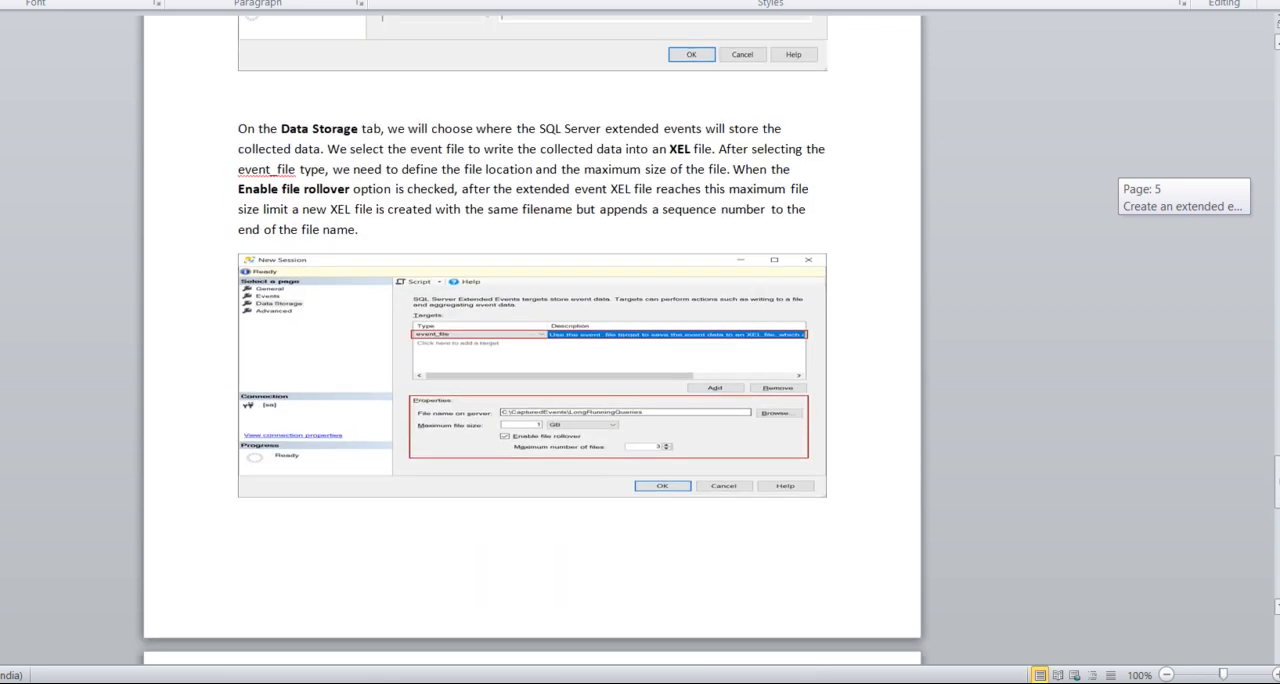
pyautogui.scroll(-3)
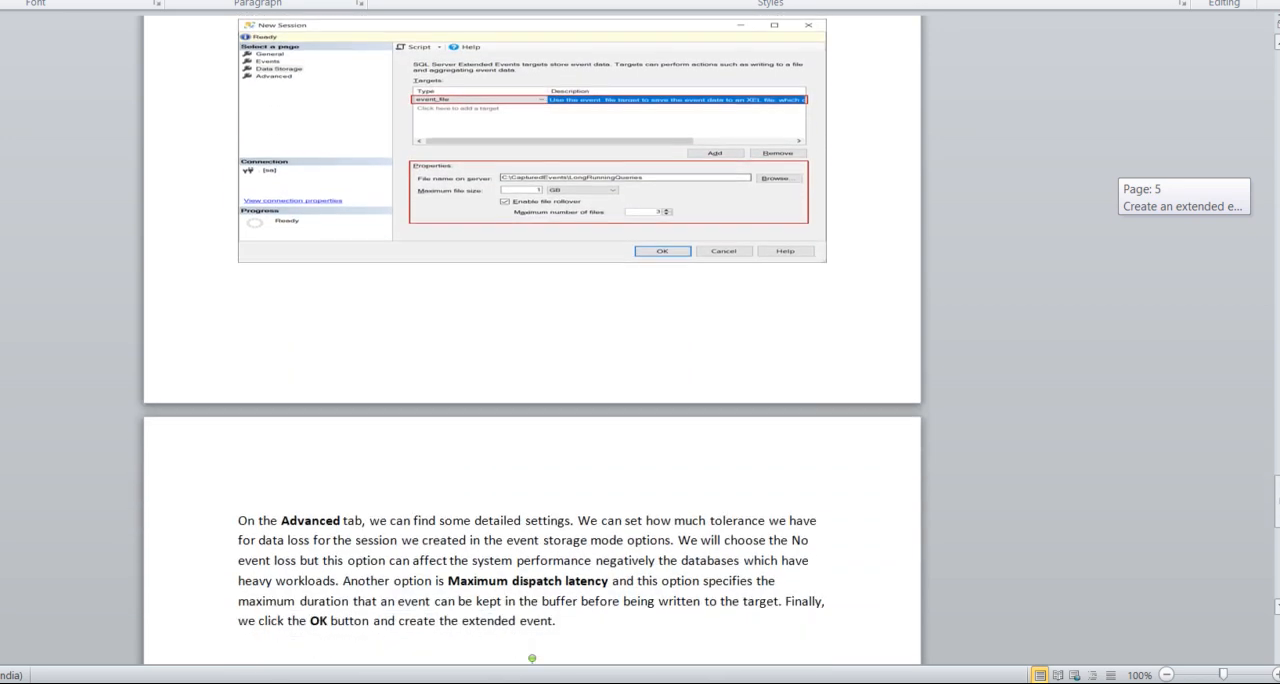
pyautogui.scroll(-3)
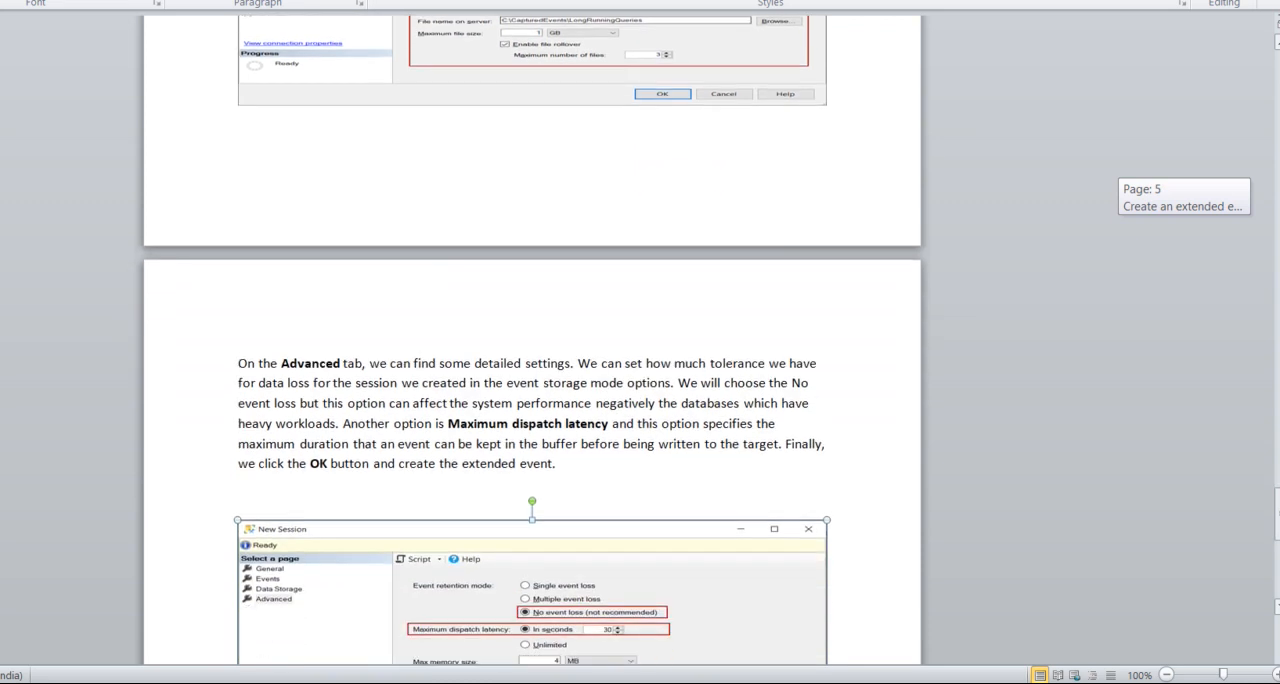
pyautogui.scroll(-3)
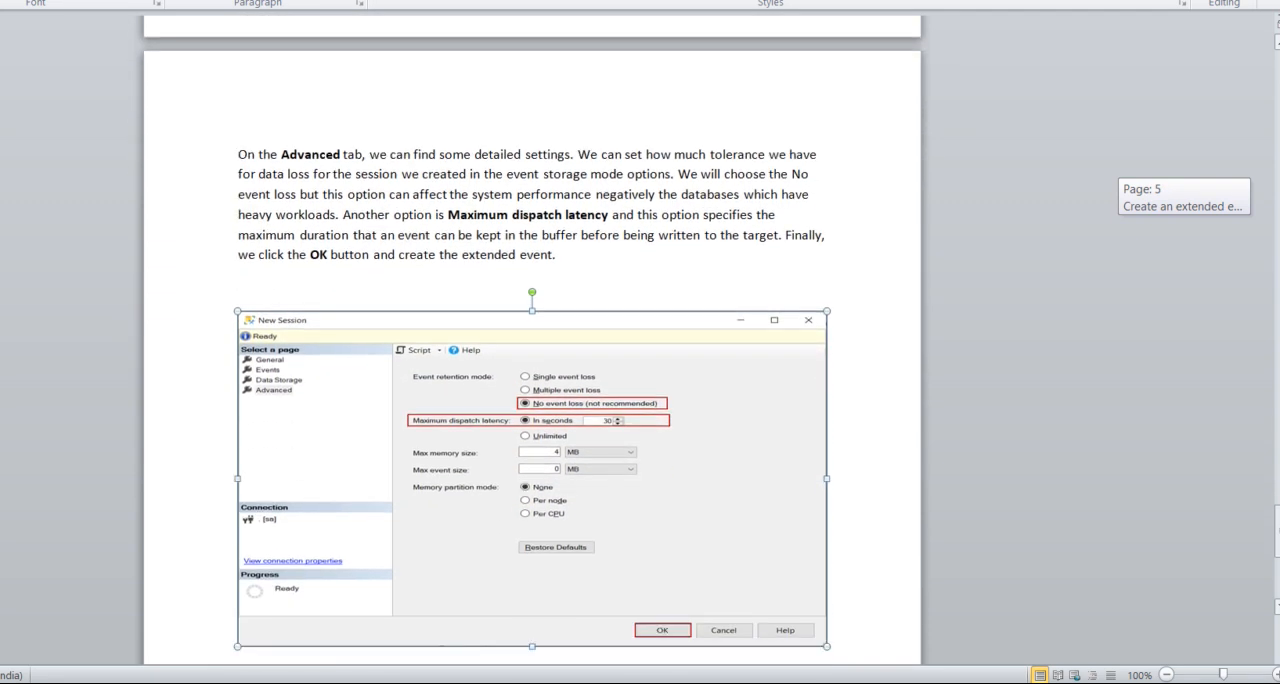
pyautogui.scroll(-3)
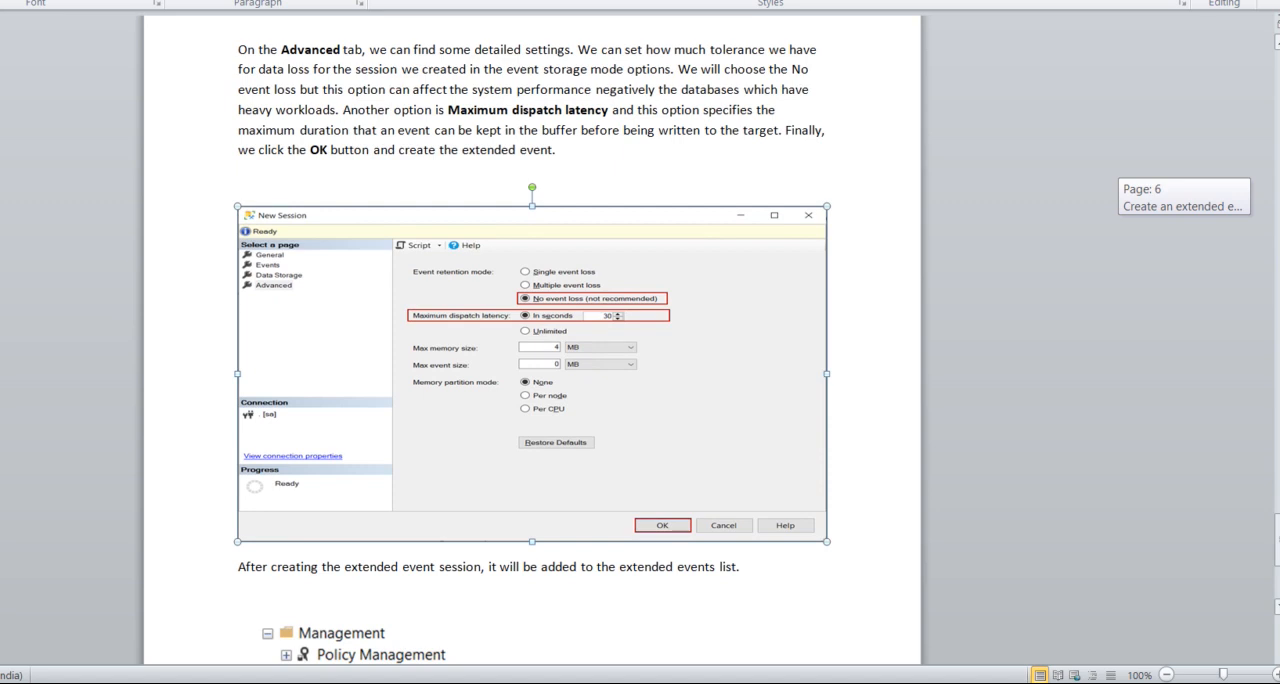
pyautogui.scroll(-3)
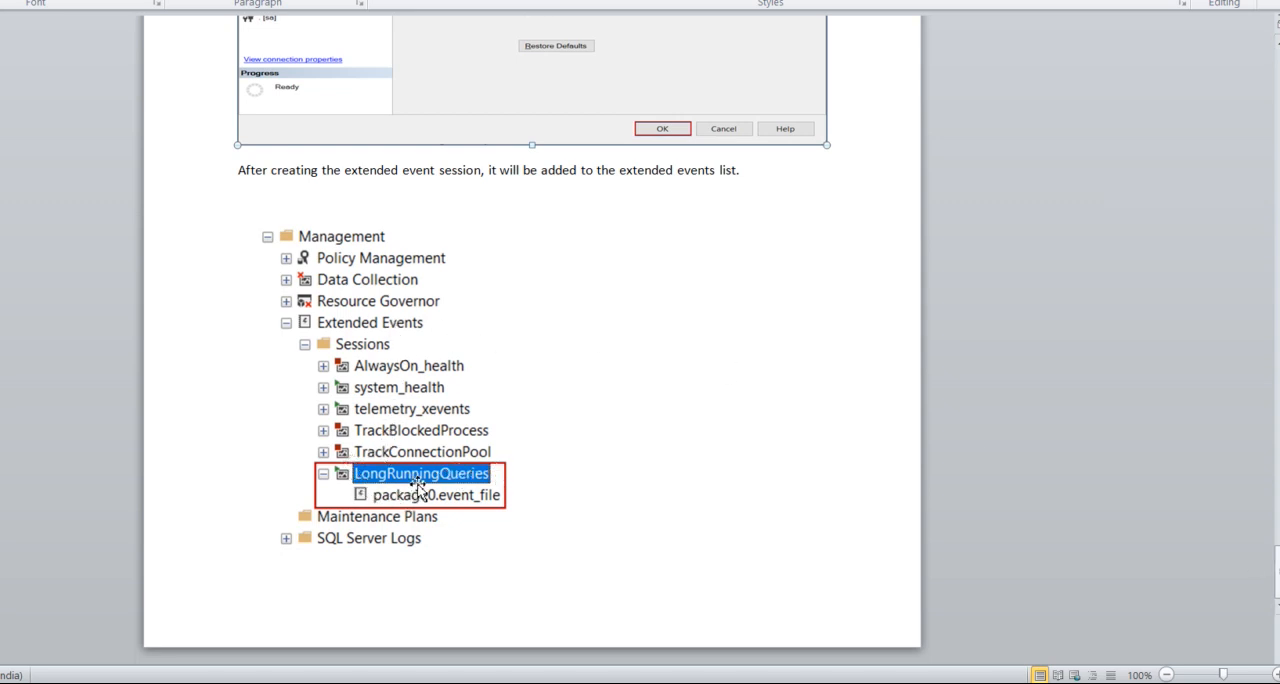
pyautogui.moveTo(405, 505)
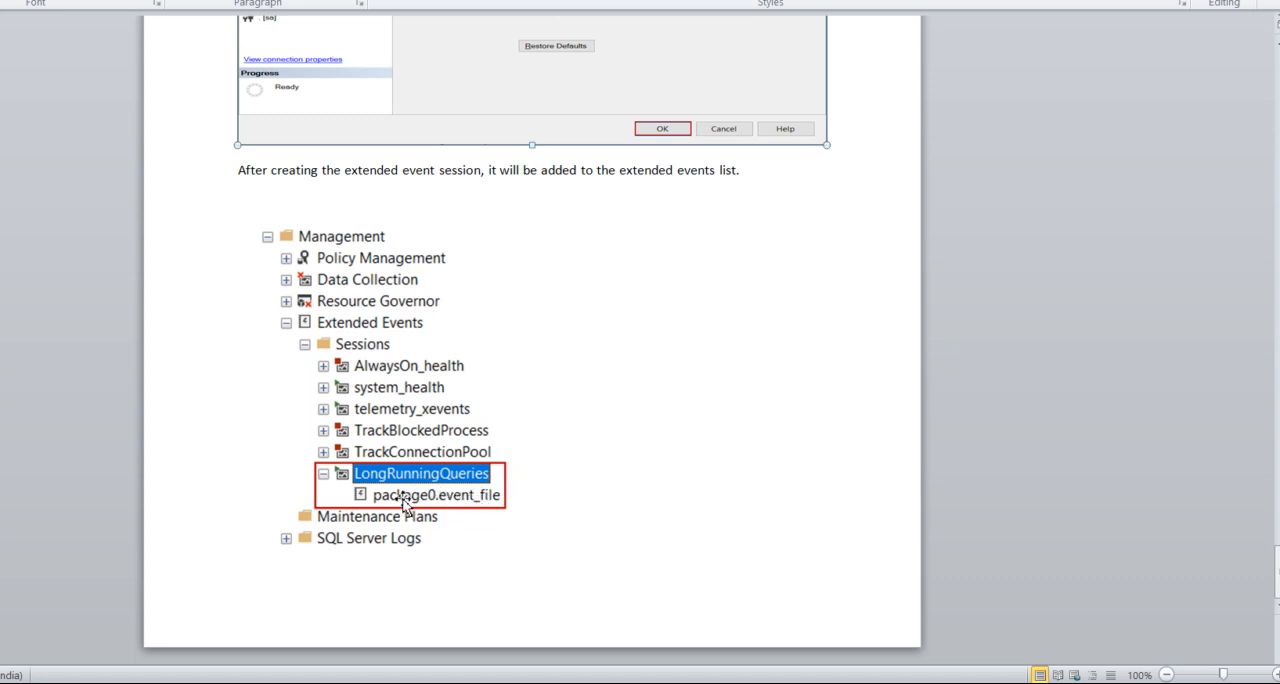
pyautogui.moveTo(500, 514)
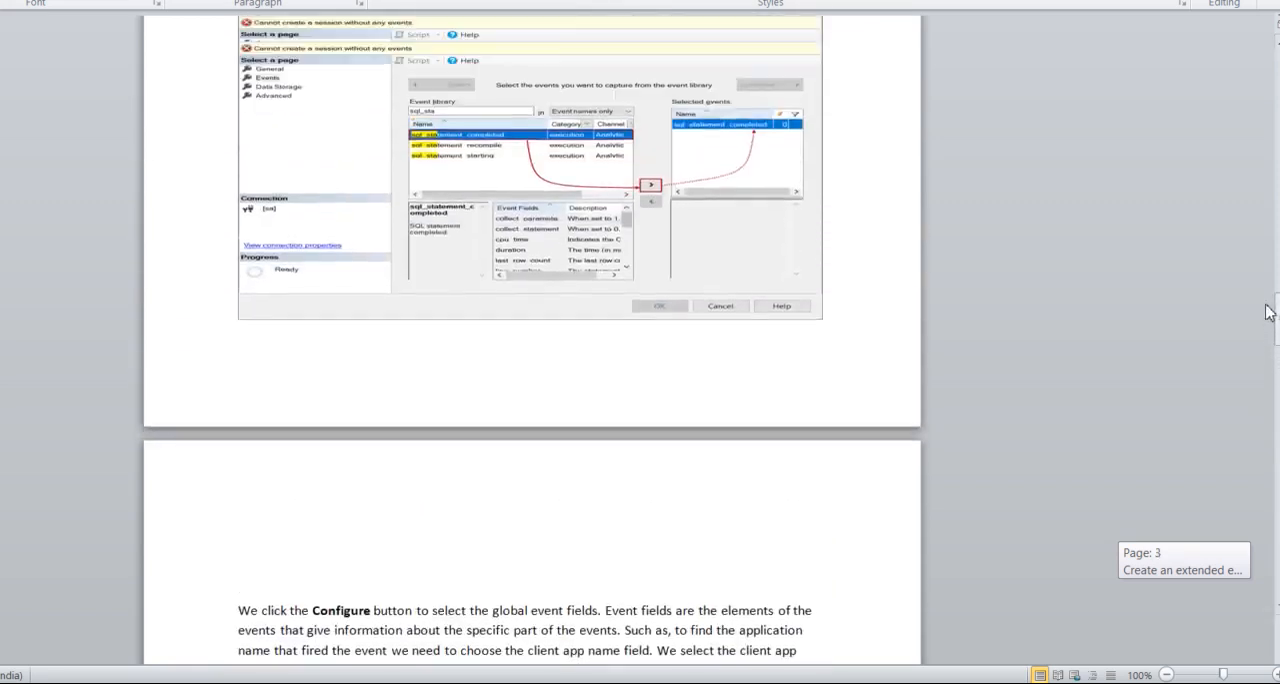
# Scroll back up to the Identifying the long-running queries heading on page 2.
pyautogui.scroll(3)
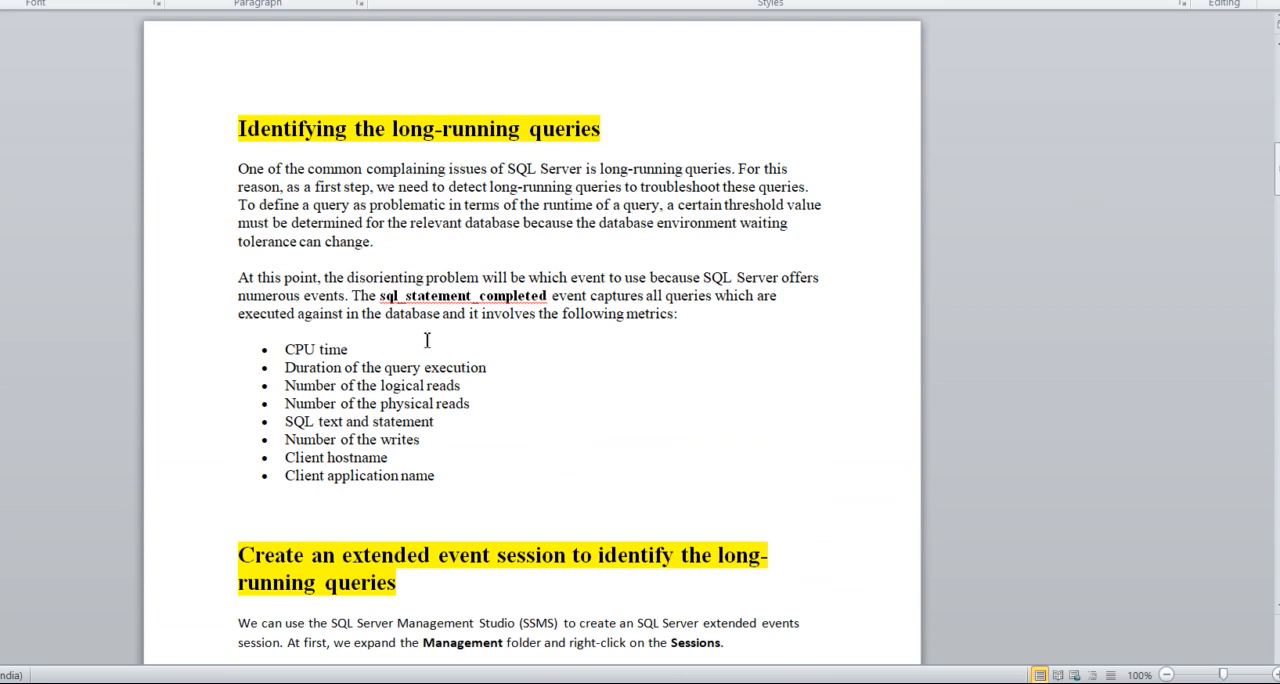
pyautogui.moveTo(595, 462)
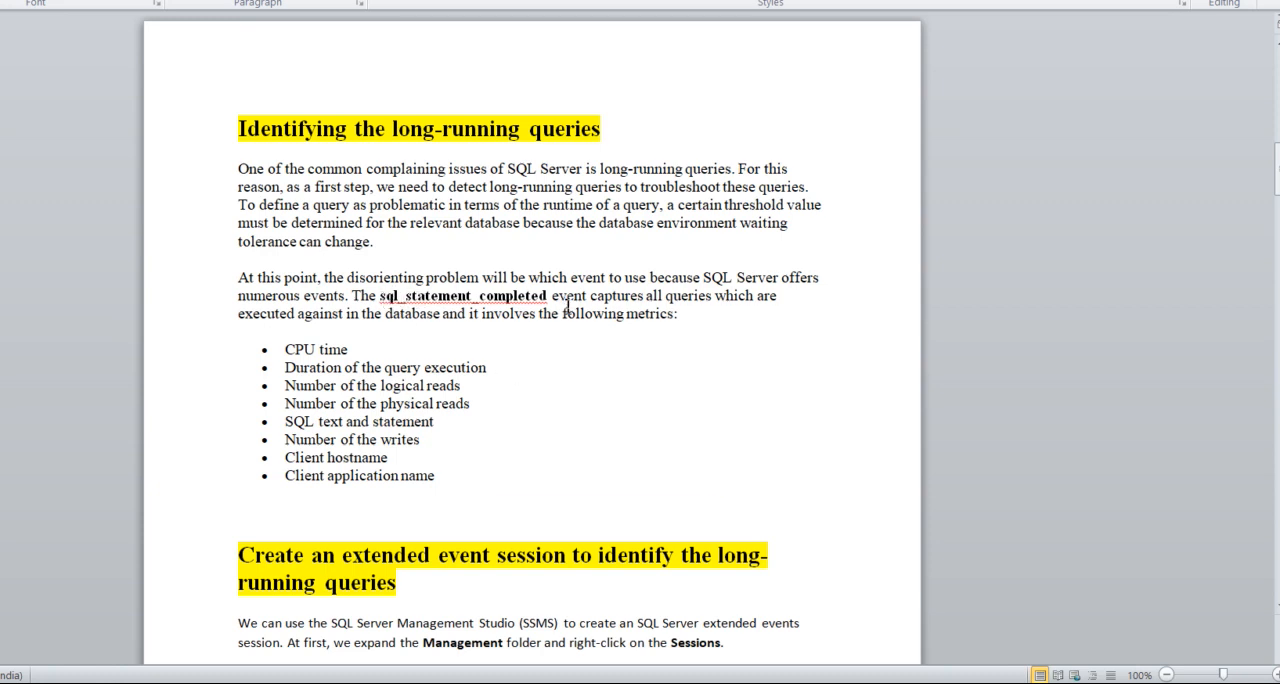
pyautogui.moveTo(1135, 351)
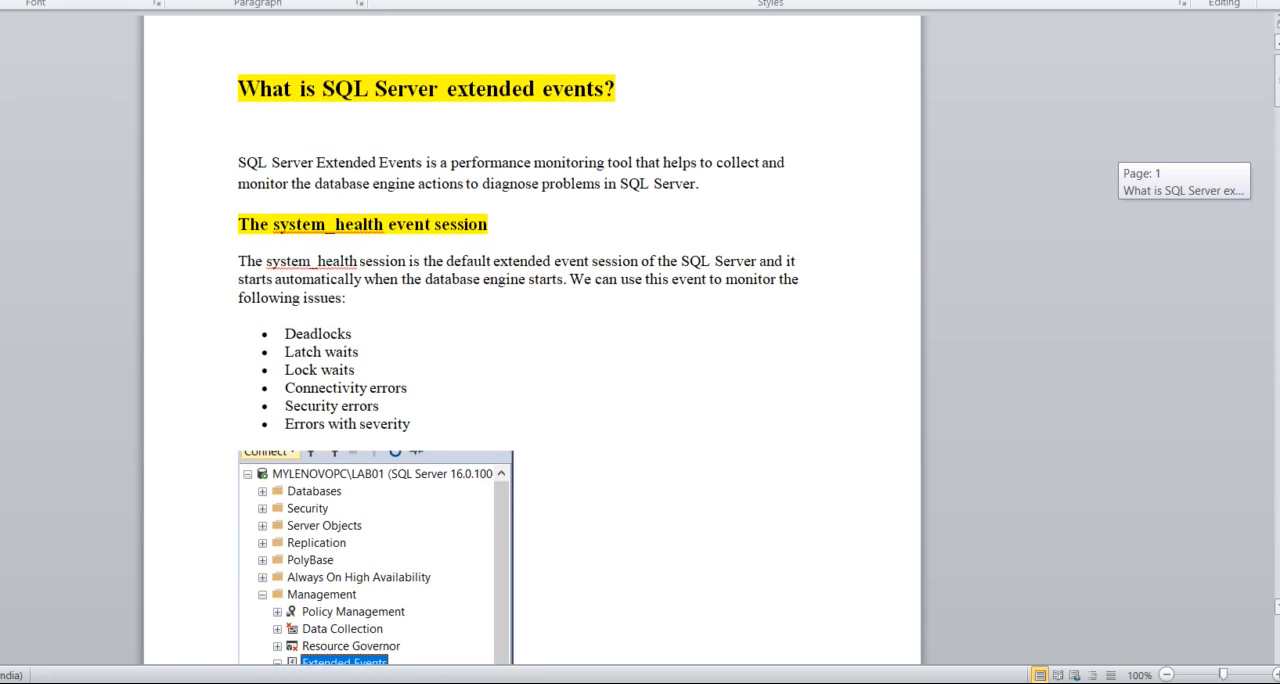
pyautogui.moveTo(1043, 477)
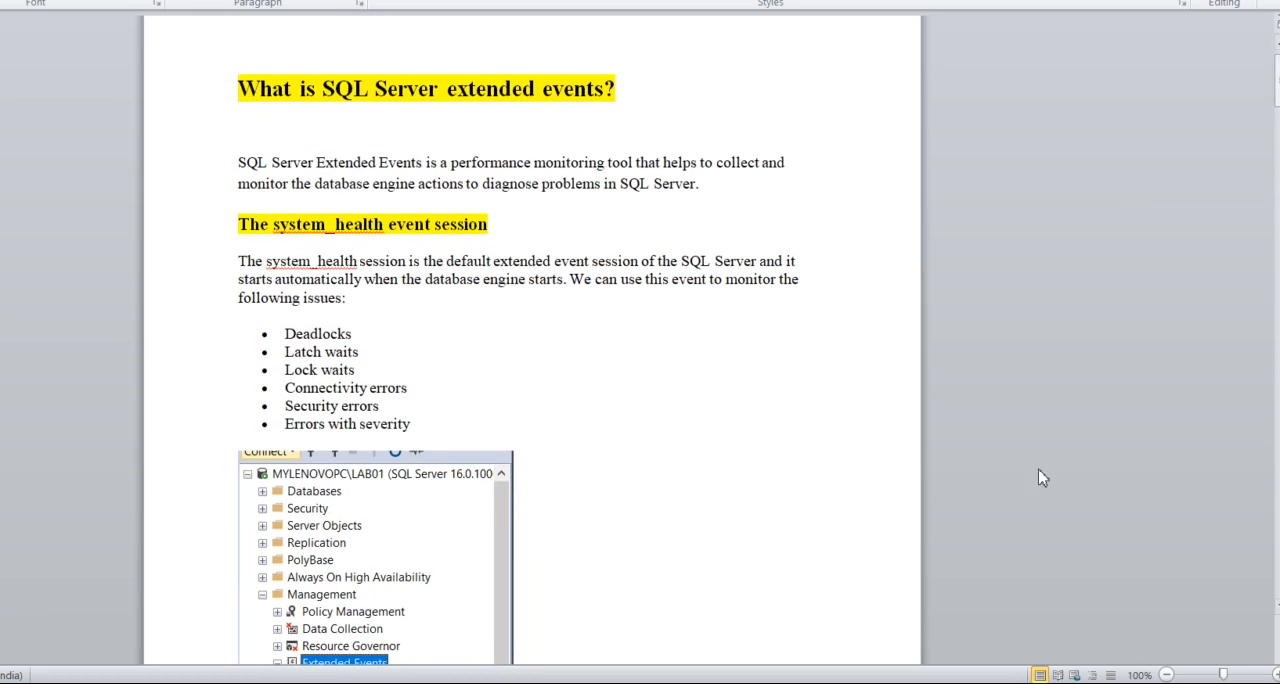